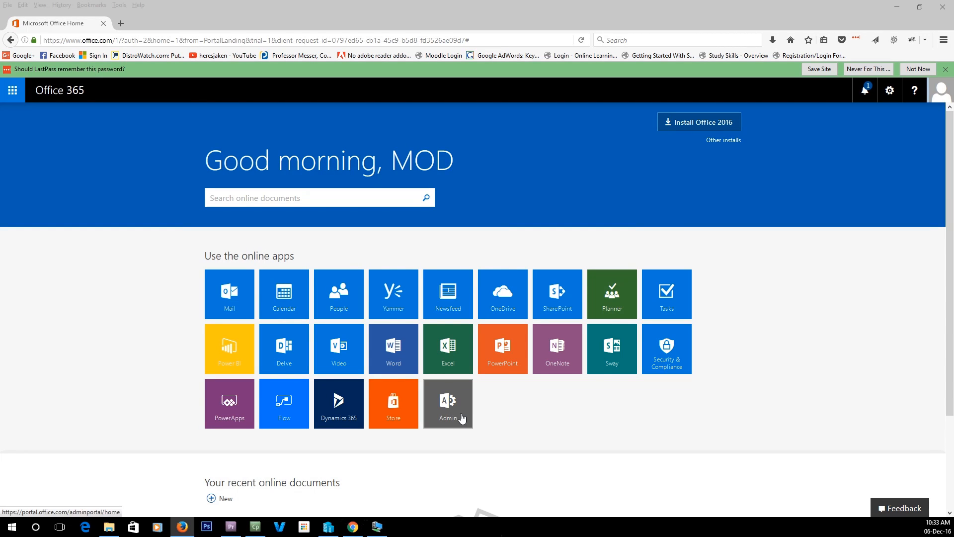
Open the Office 365 Admin center from the home page Admin tile.
left_click(447, 403)
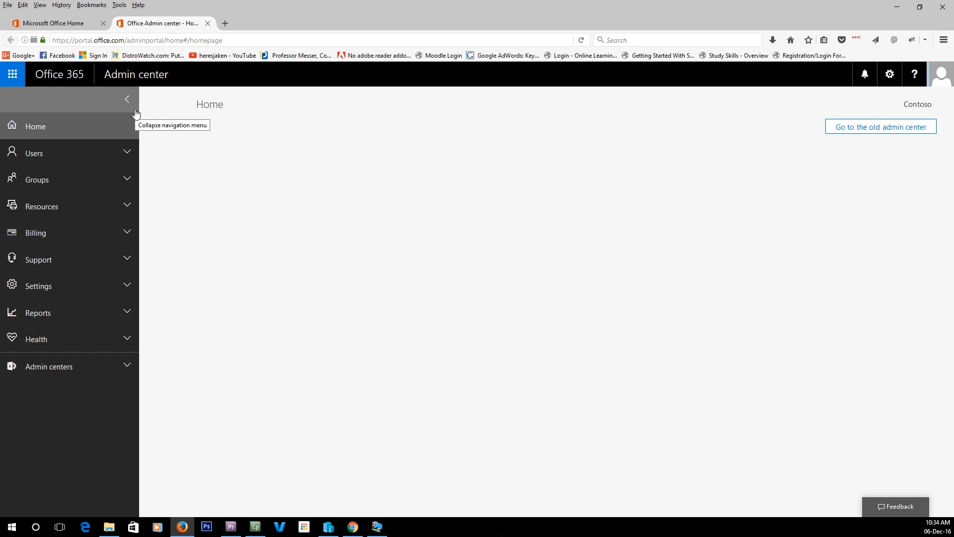
mouse_move(254, 116)
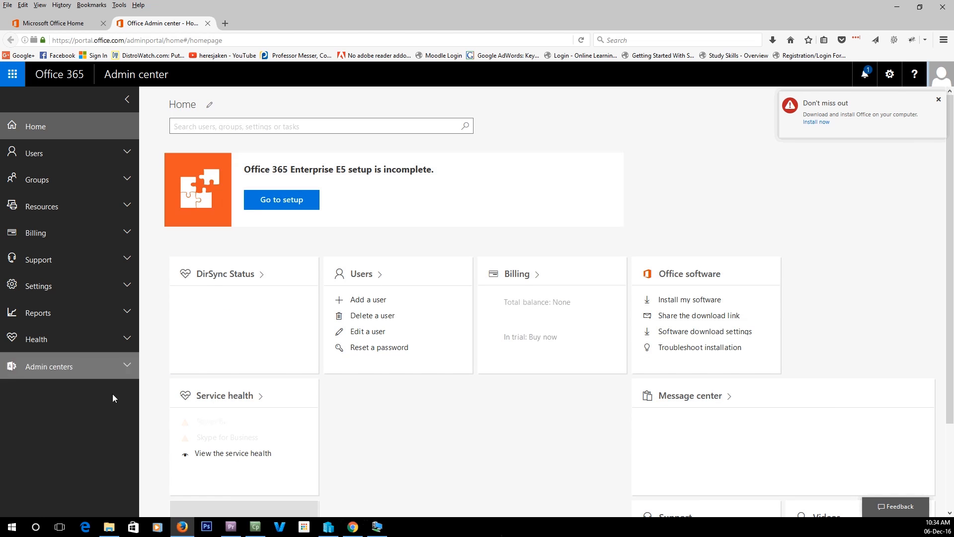
Expand Admin centers and launch the Exchange admin center in a new tab.
left_click(48, 366)
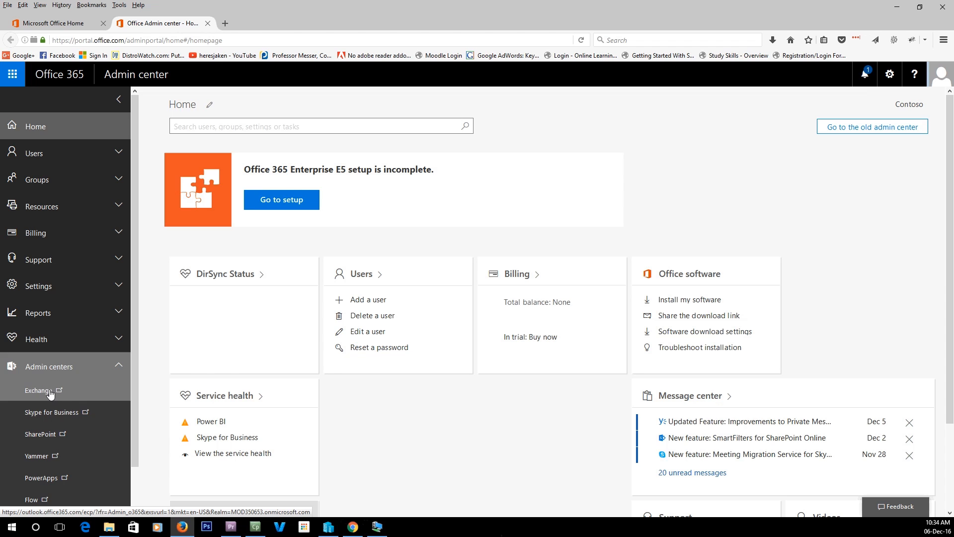
left_click(35, 390)
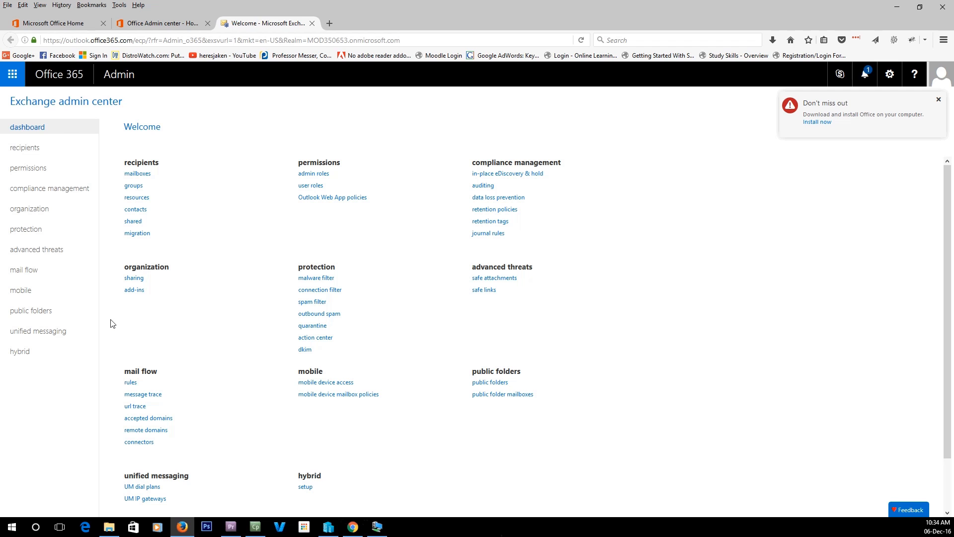
Go to protection > malware filter and open the Default anti-malware policy.
left_click(580, 41)
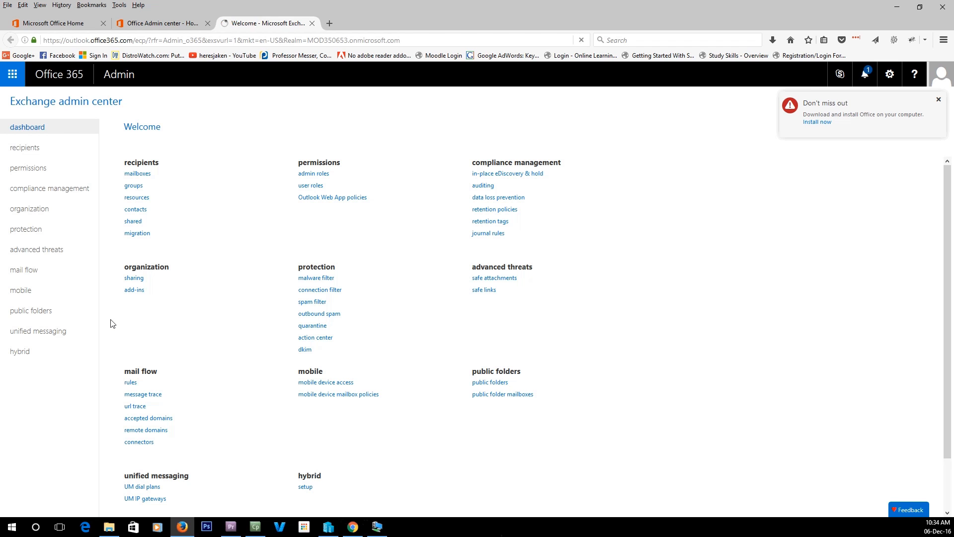
mouse_move(25, 147)
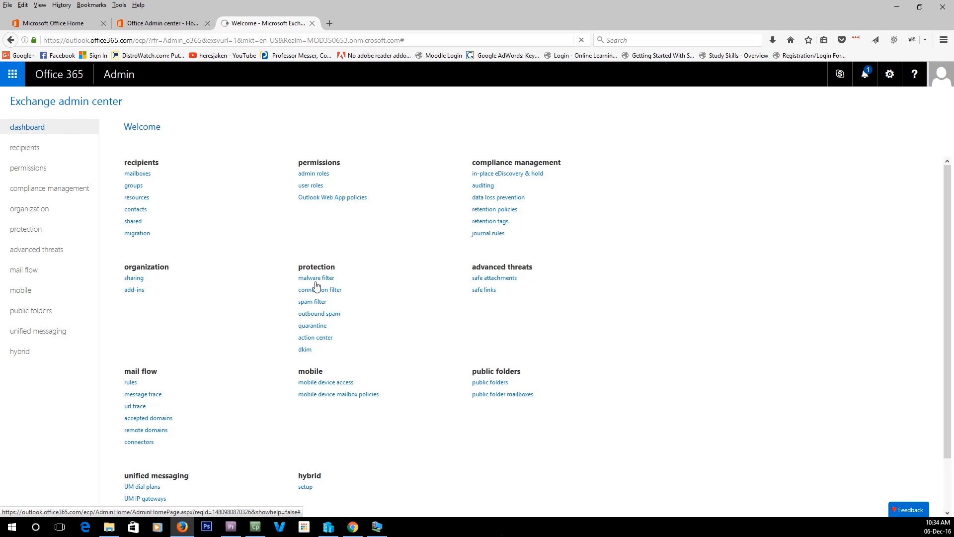
mouse_move(298, 283)
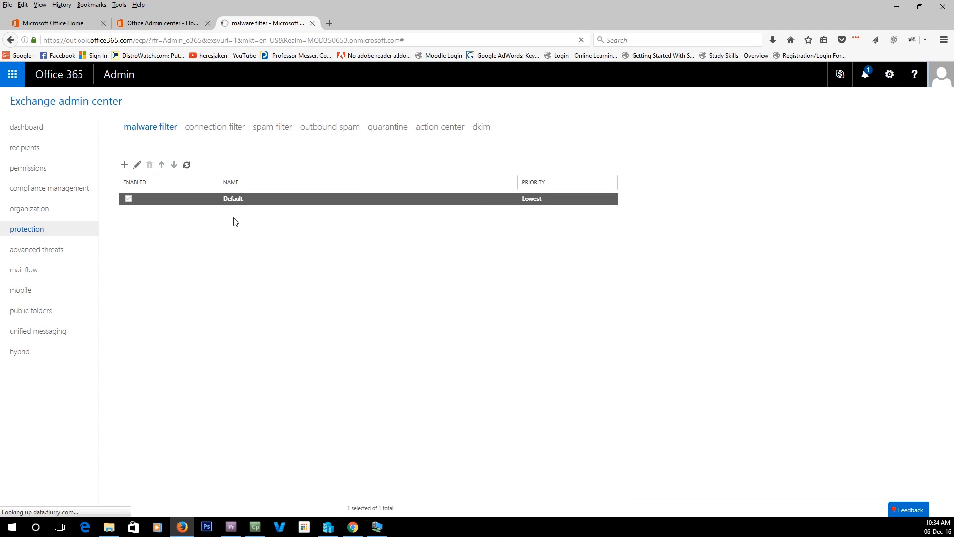
left_click(529, 198)
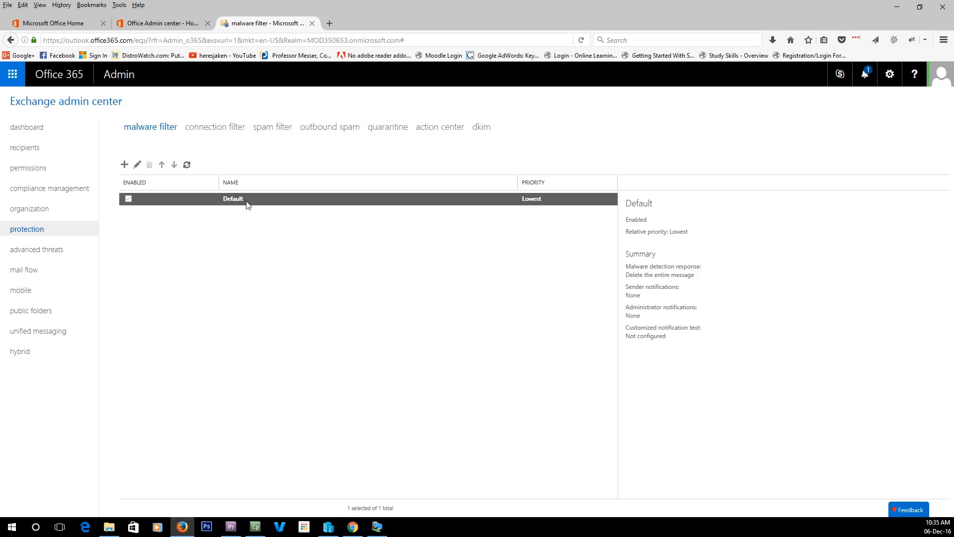
mouse_move(244, 204)
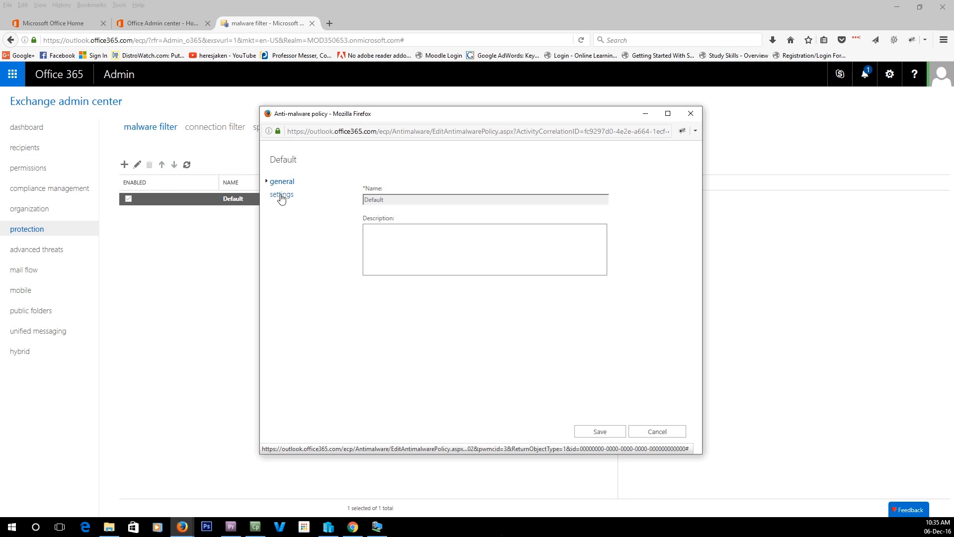
In the policy settings, switch the Common Attachment Types Filter to On.
left_click(281, 195)
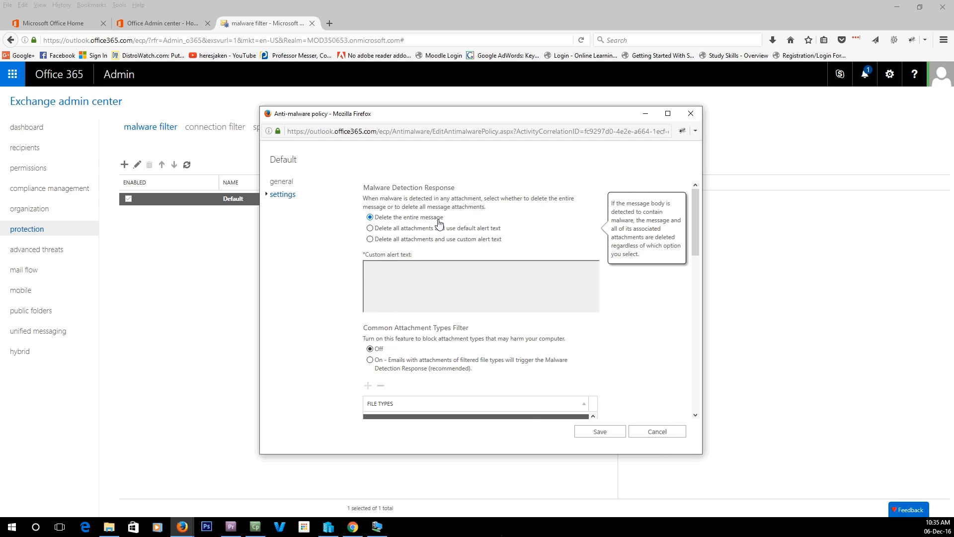
mouse_move(451, 225)
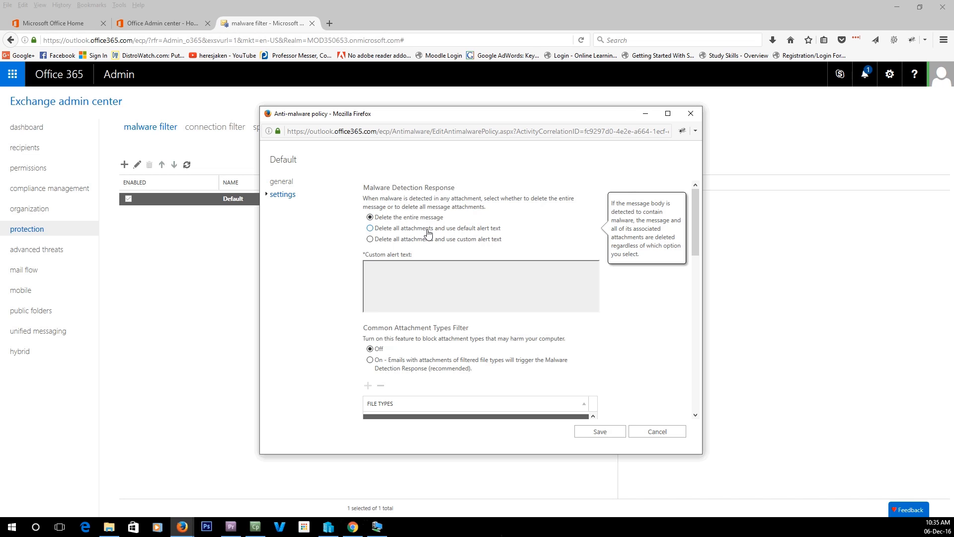
mouse_move(493, 235)
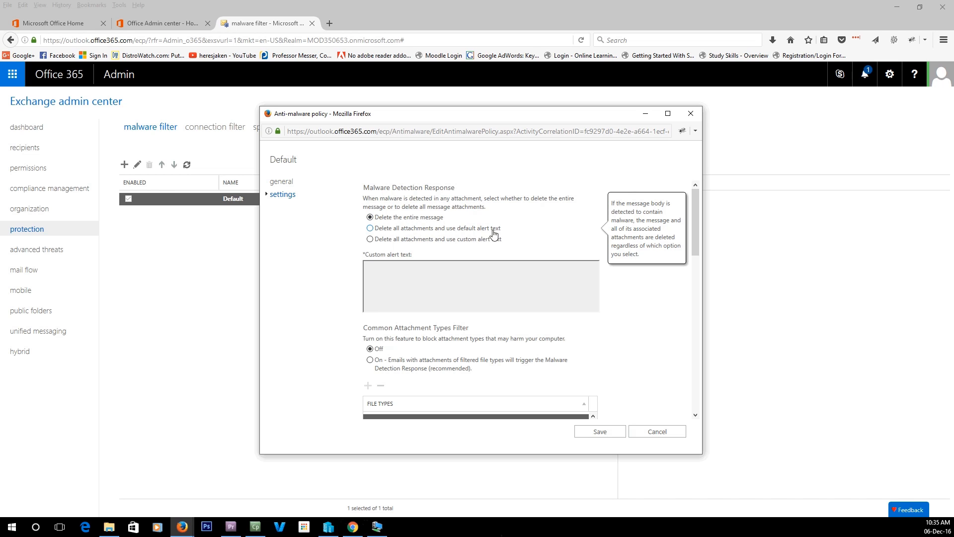
scroll("down", 3)
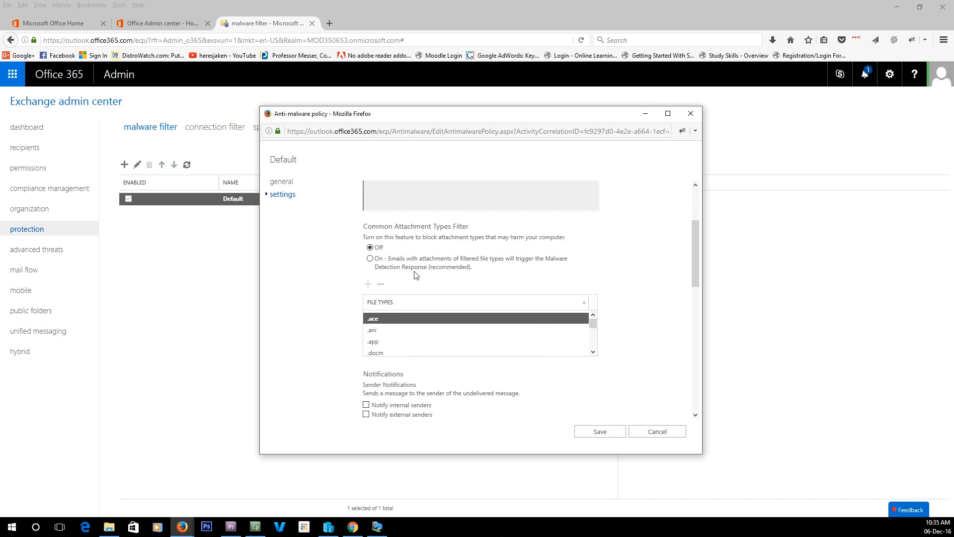
mouse_move(408, 237)
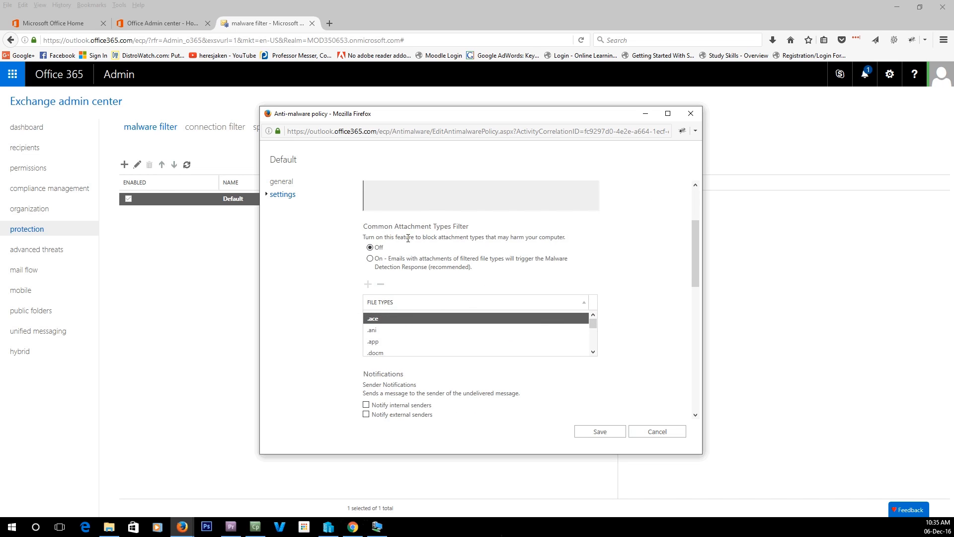
mouse_move(440, 236)
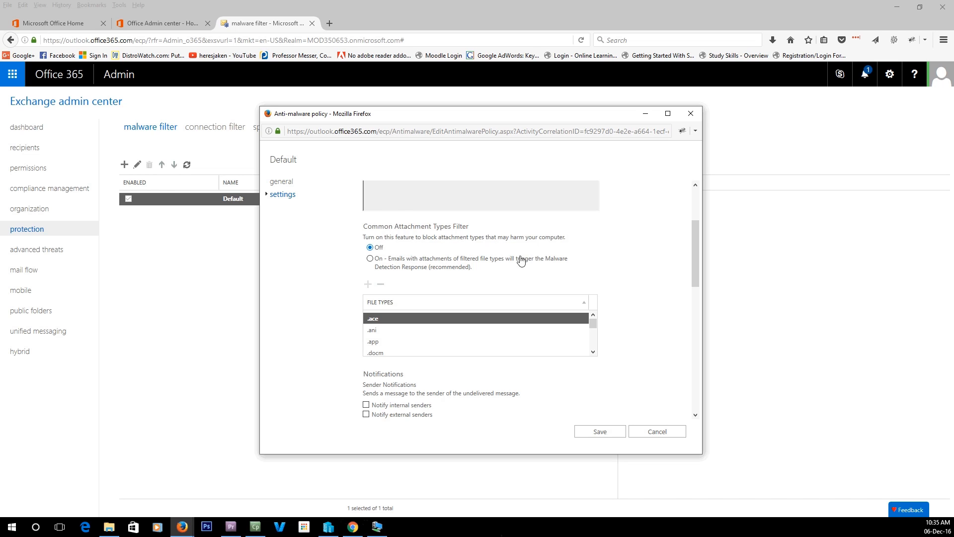
left_click(370, 258)
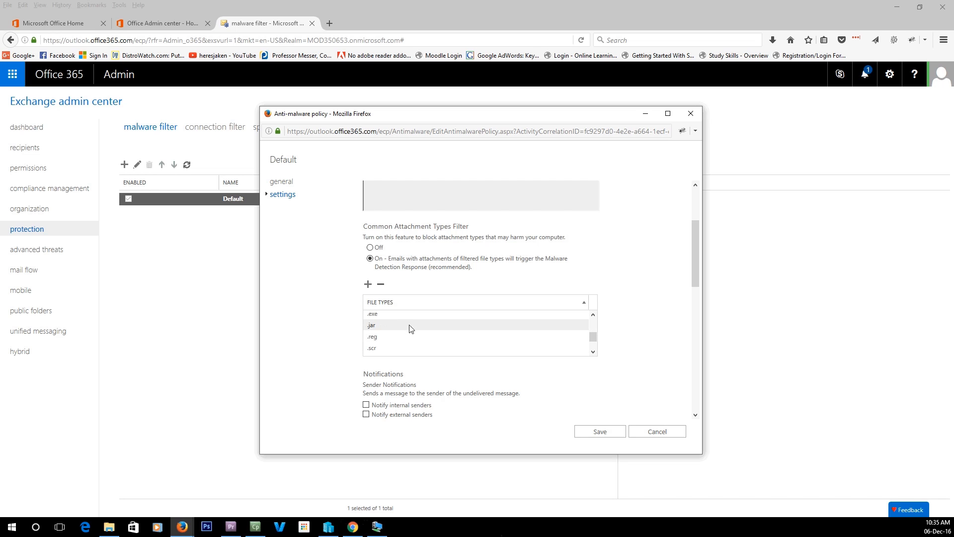
left_click(594, 352)
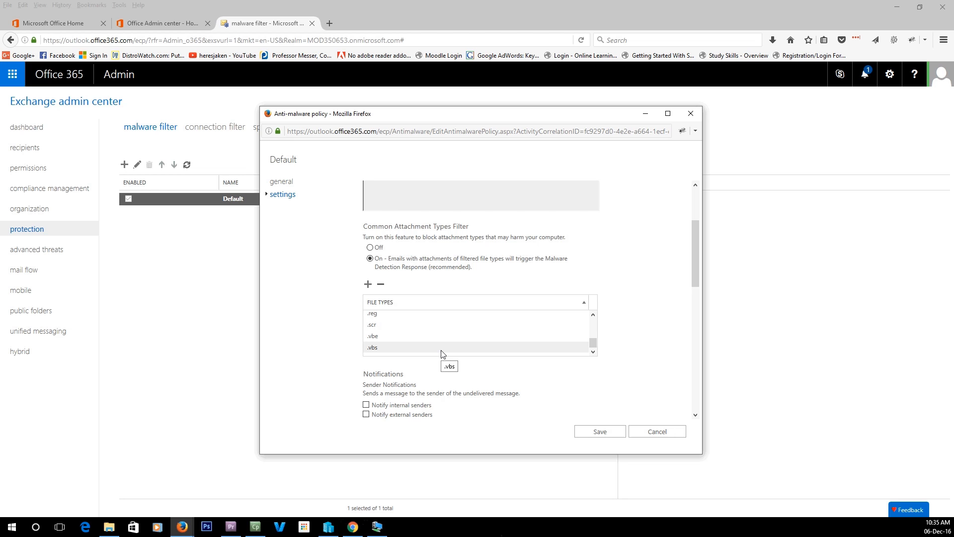
mouse_move(578, 388)
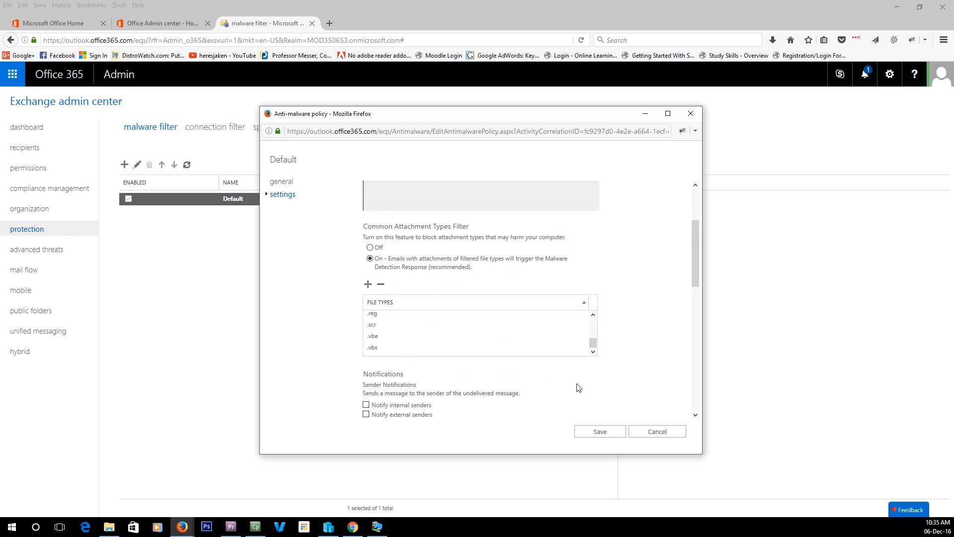
left_click(593, 316)
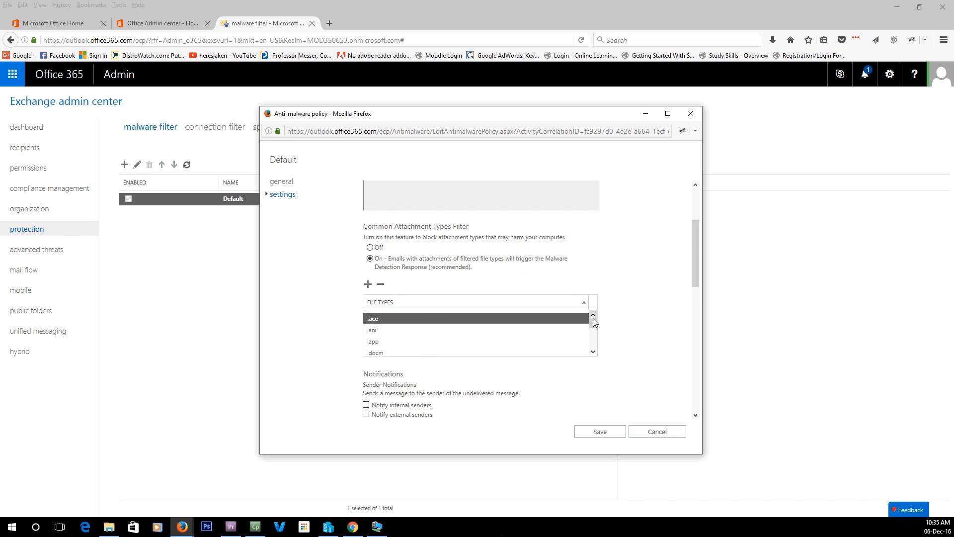
mouse_move(368, 284)
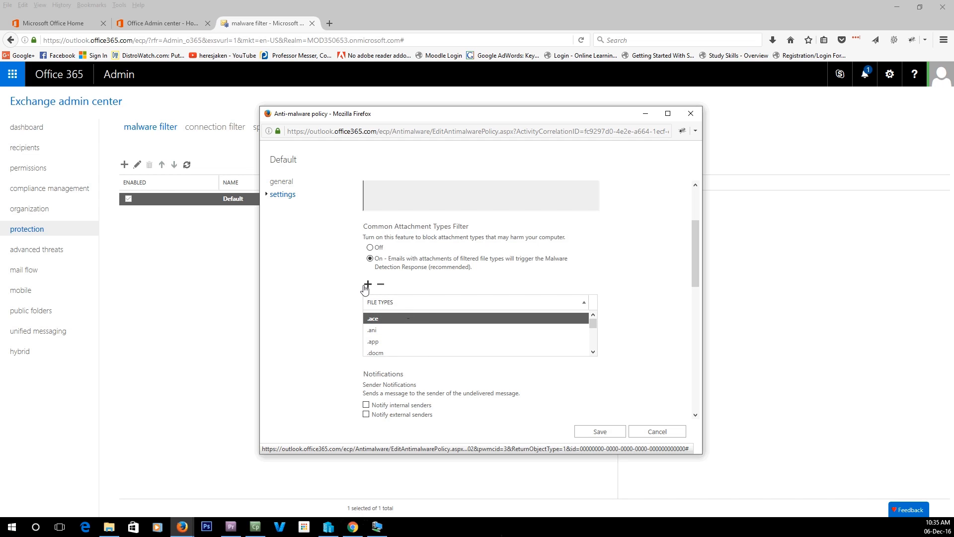
Add file types to the filter, bringing up the Select File Types window.
left_click(367, 284)
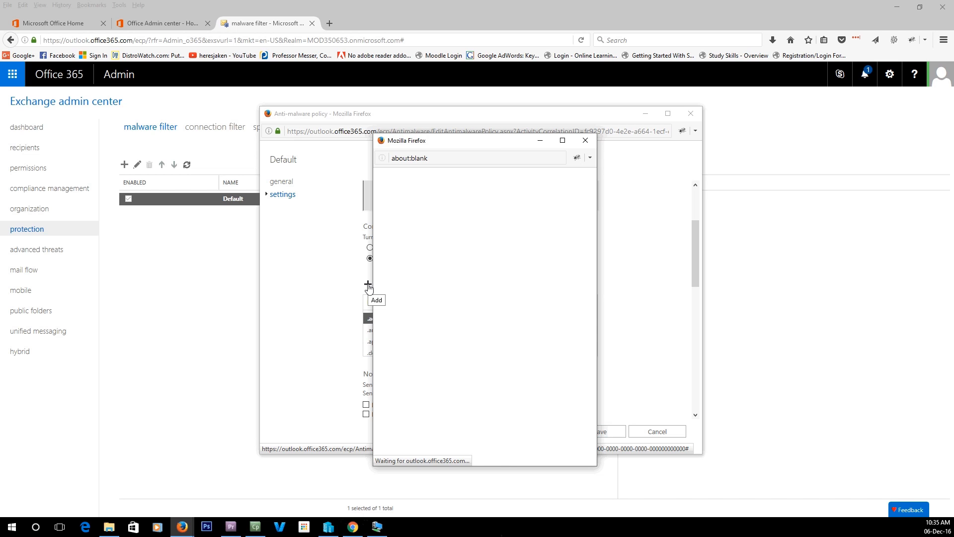
mouse_move(476, 310)
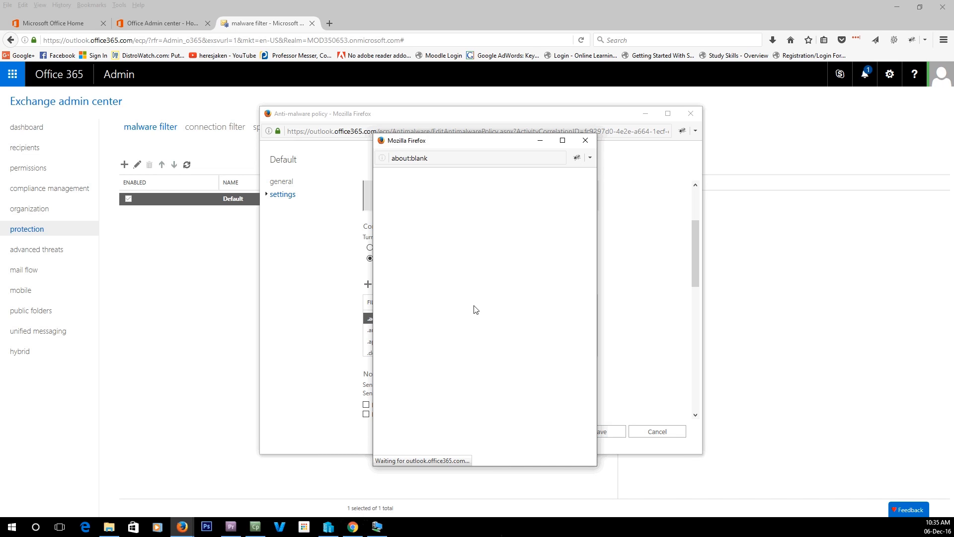
mouse_move(459, 146)
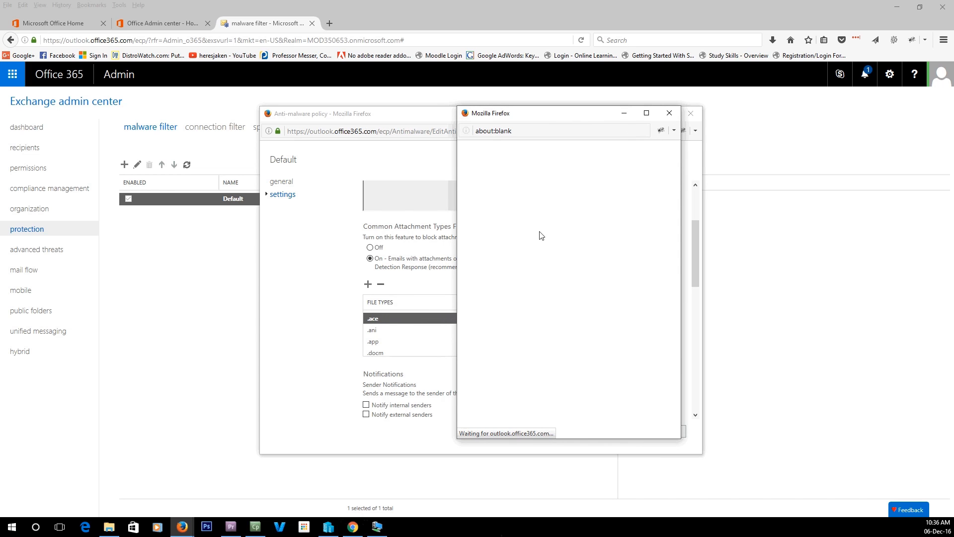
mouse_move(585, 190)
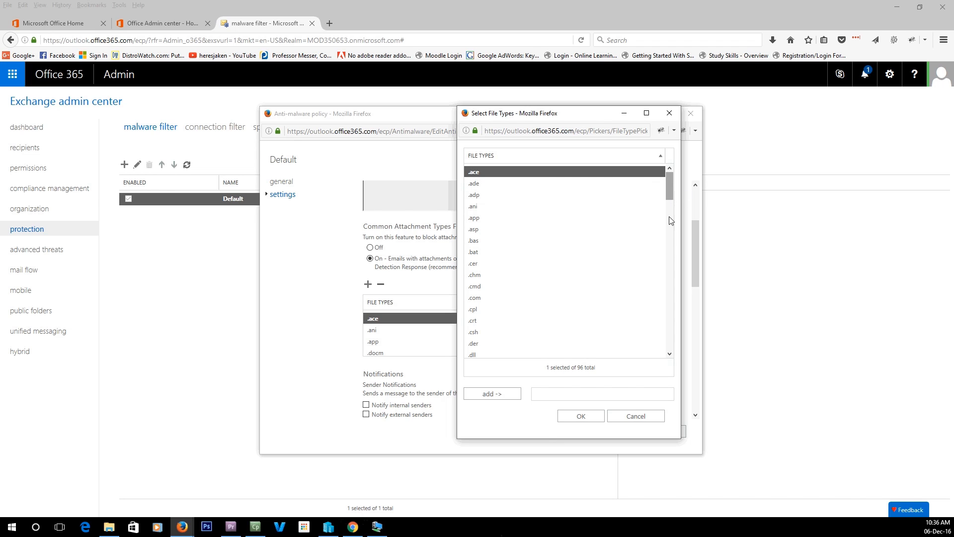
Add .dll, .inf, .js and .msi to the blocked file types.
left_click(492, 393)
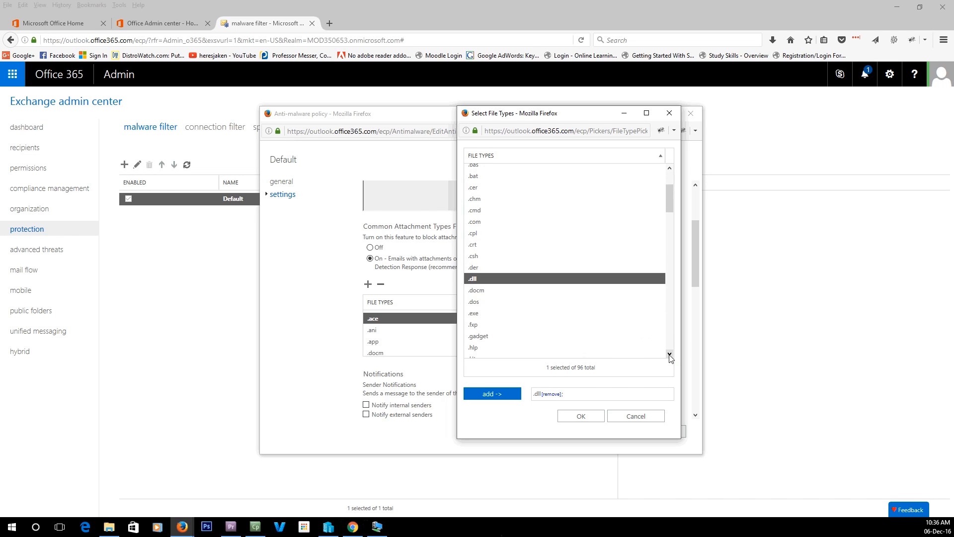
left_click(669, 353)
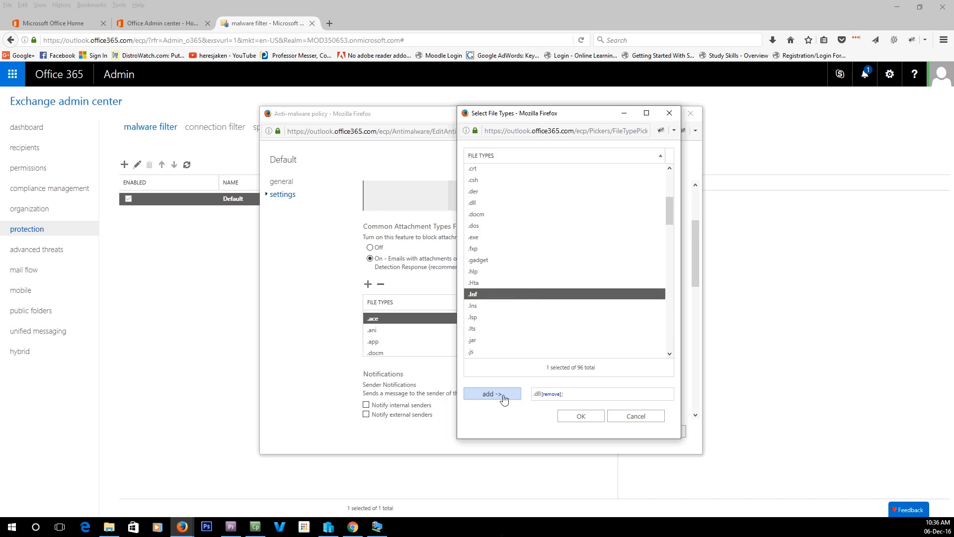
left_click(492, 394)
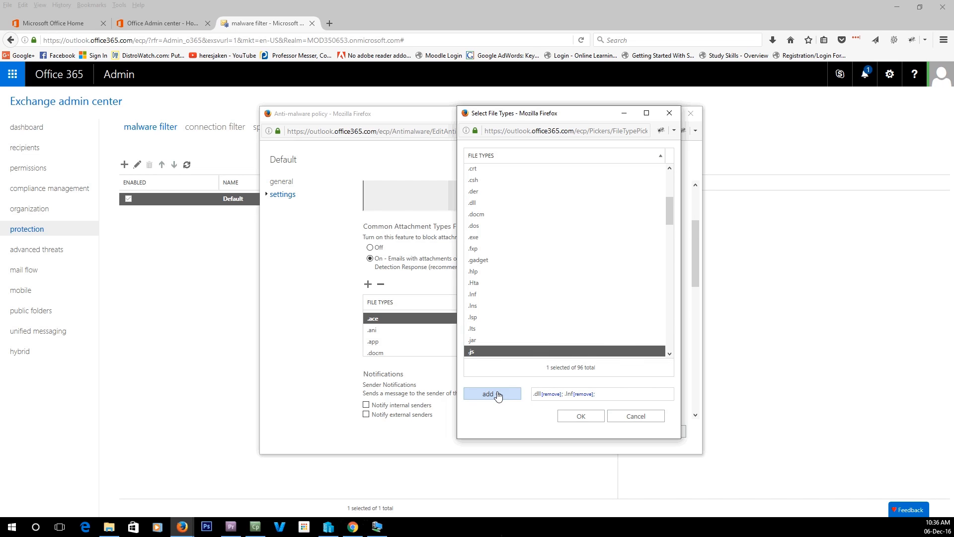
left_click(492, 394)
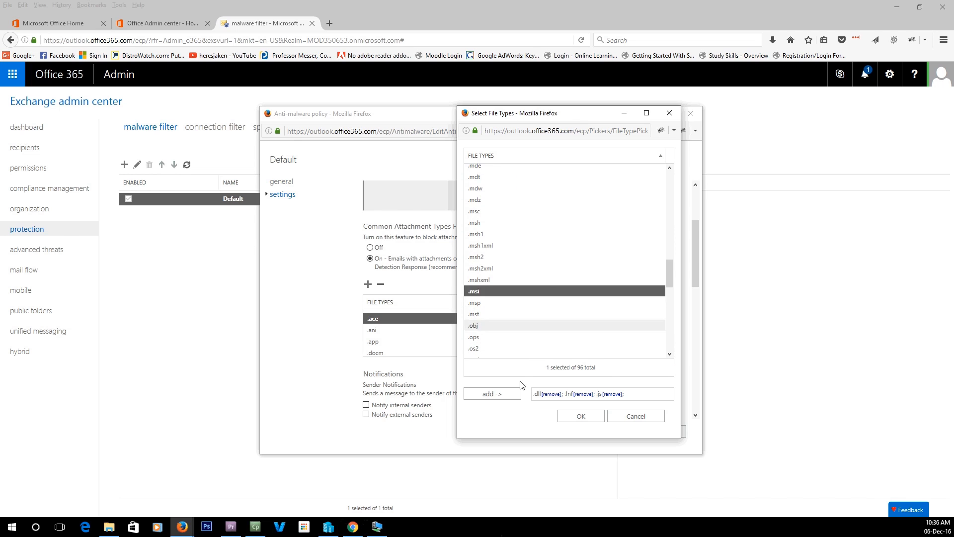
left_click(491, 394)
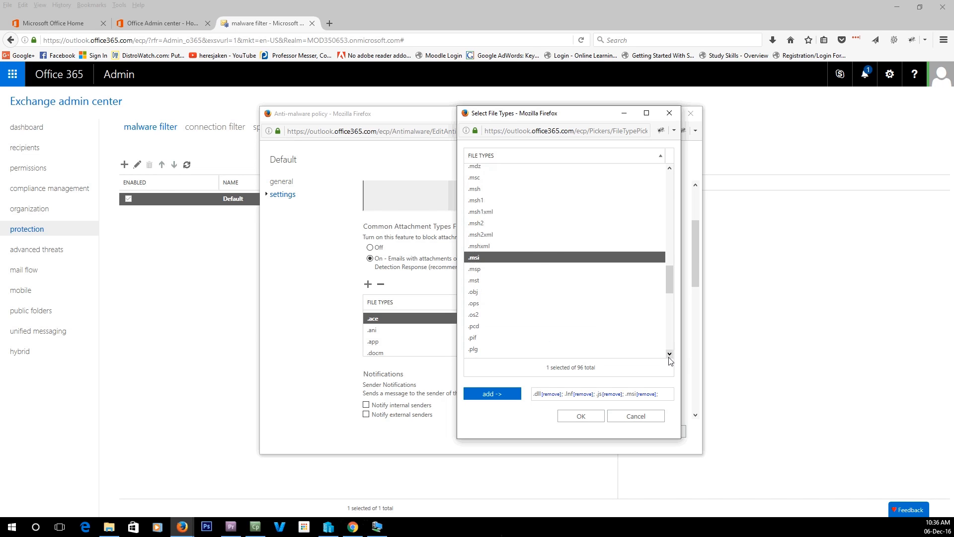
Add .ps1 as well and confirm the chosen file types with OK.
scroll("down", 3)
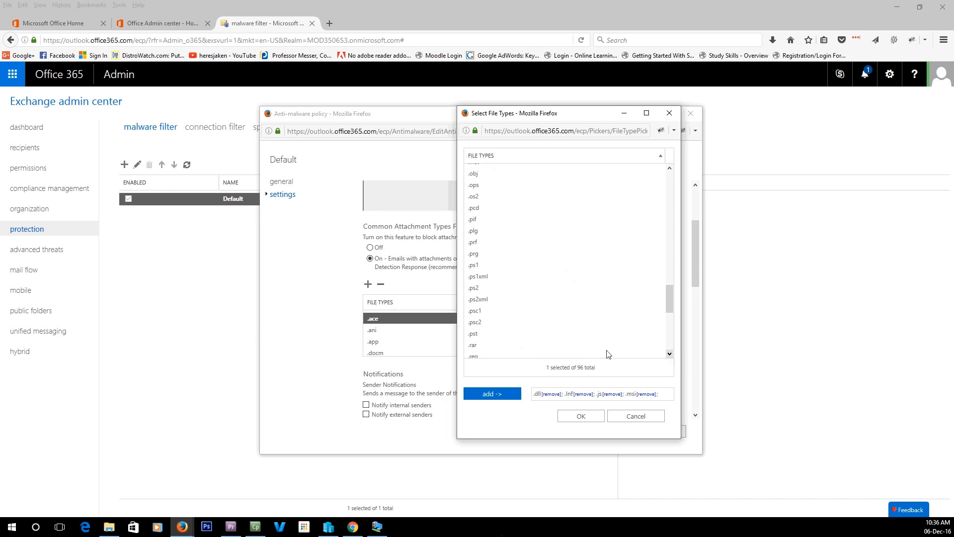
left_click(474, 264)
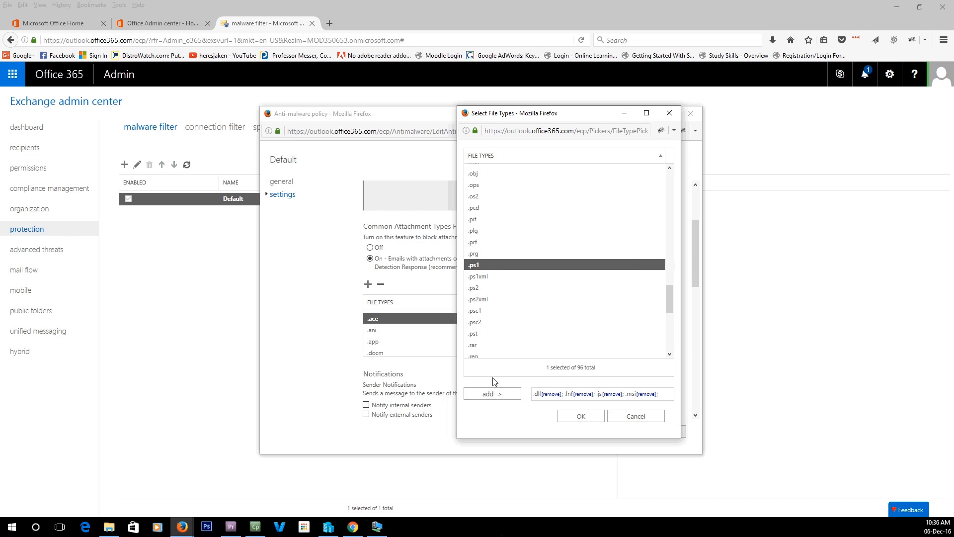
left_click(491, 386)
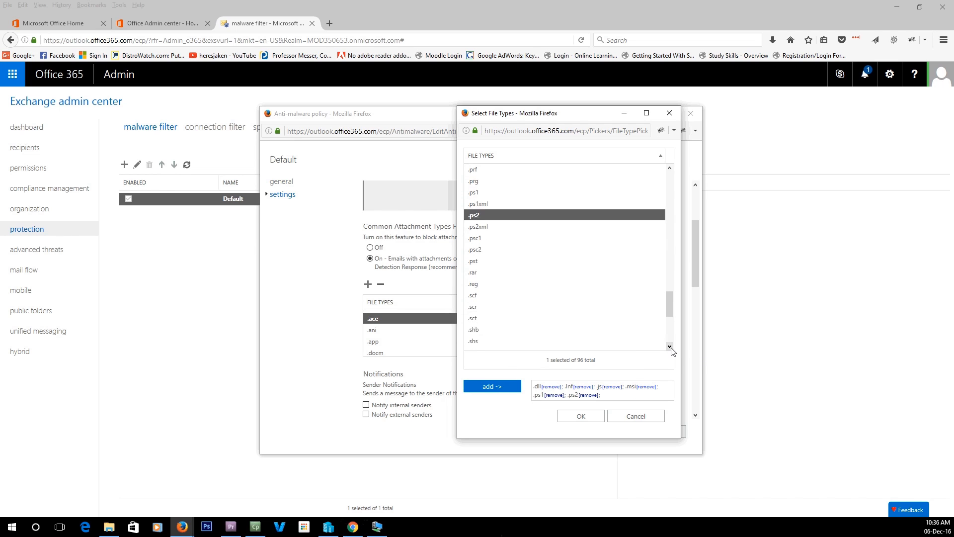
scroll("down", 3)
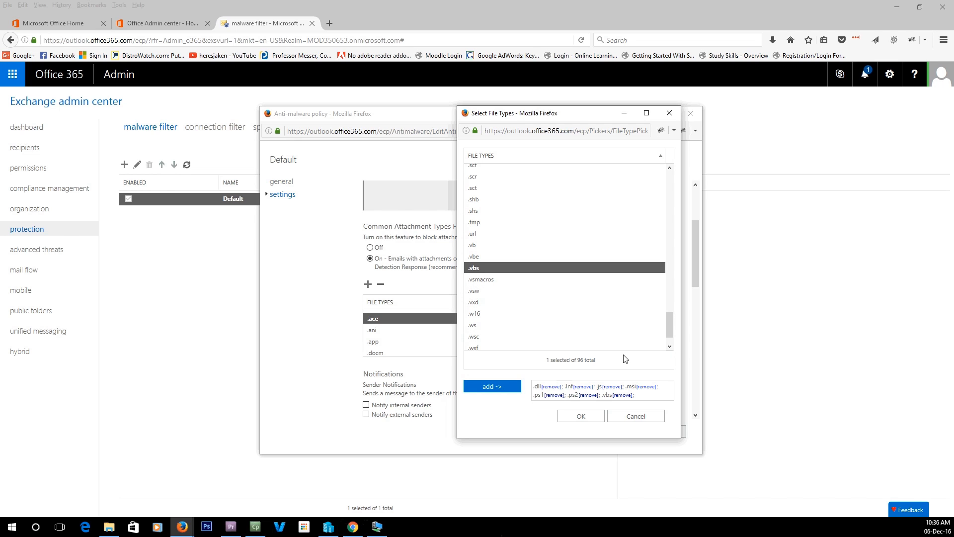
scroll("down", 3)
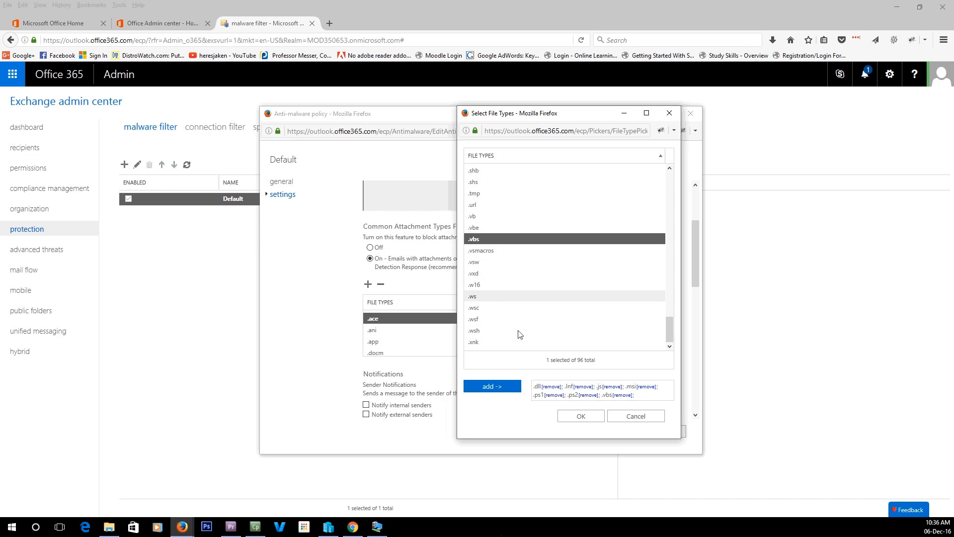
left_click(580, 416)
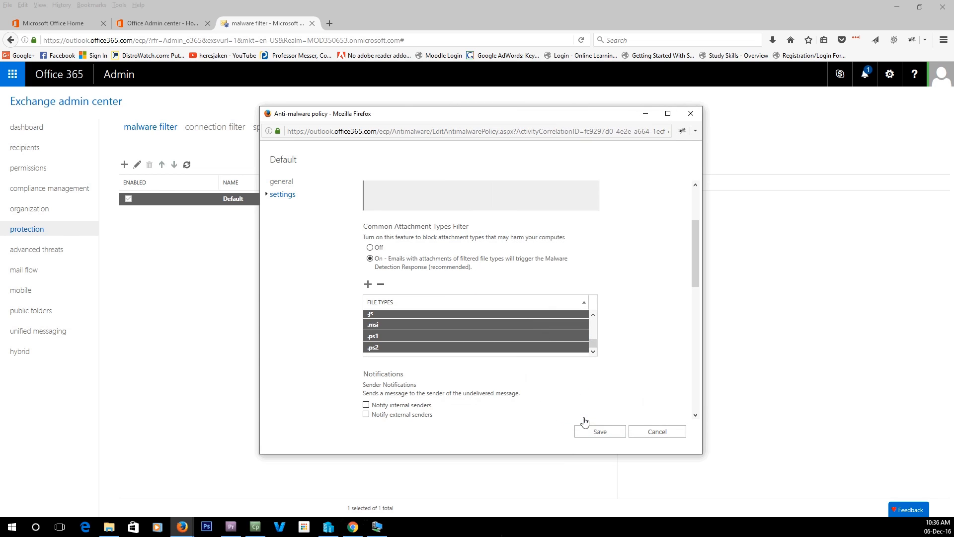
scroll("down", 3)
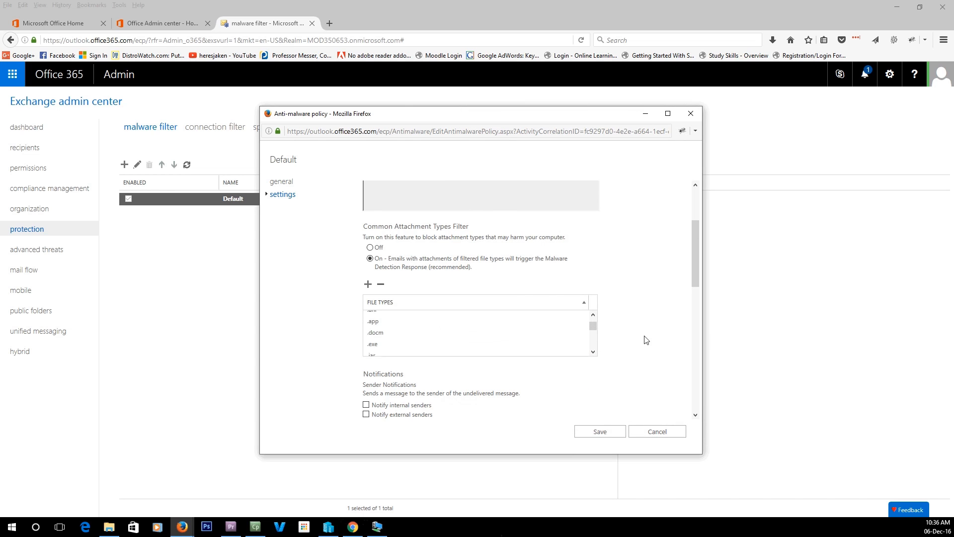
Under Notifications, enable notifying external senders and the administrator about undelivered messages.
scroll("down", 3)
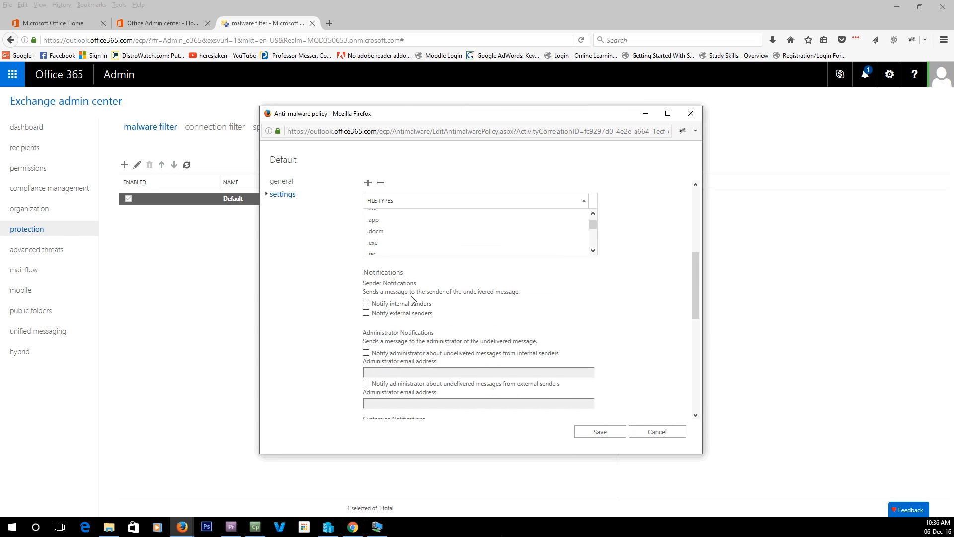
mouse_move(418, 309)
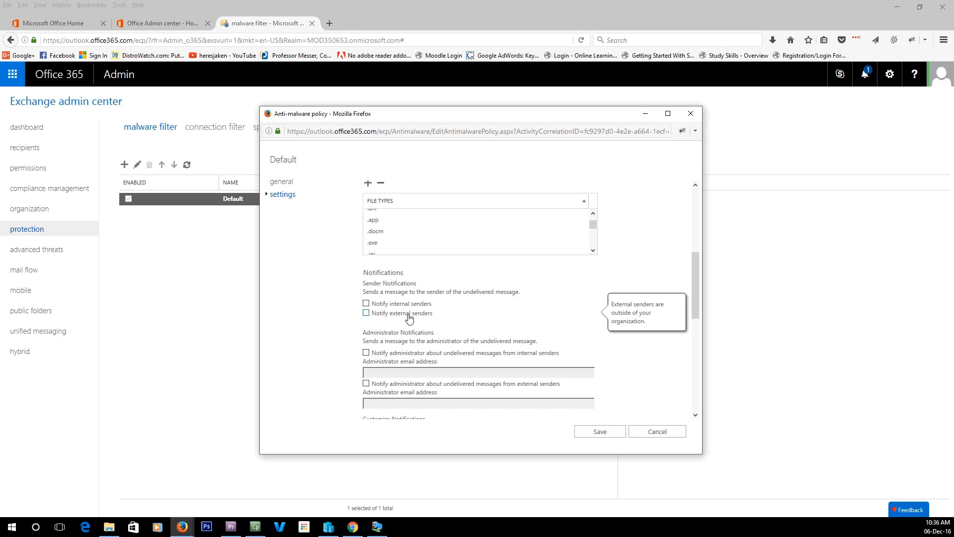
left_click(366, 312)
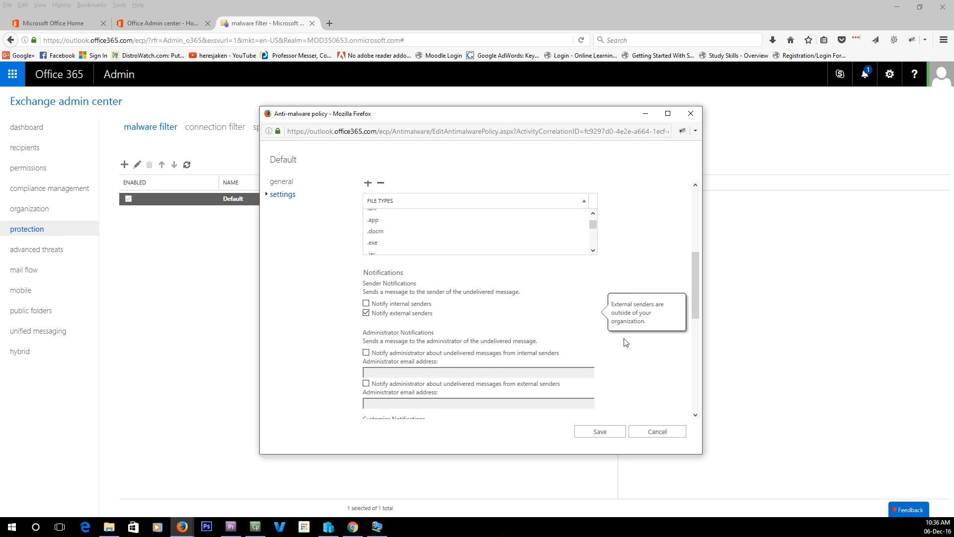
scroll("down", 3)
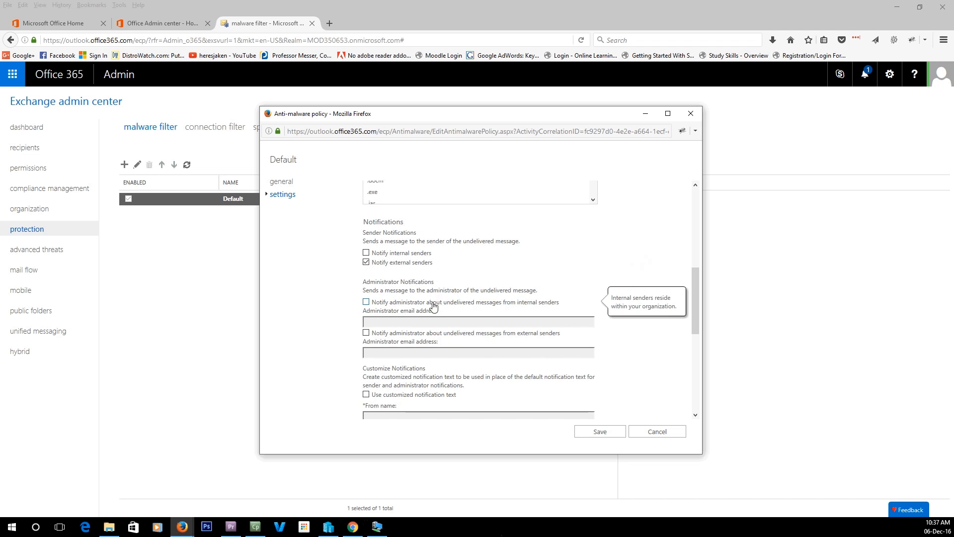
left_click(365, 303)
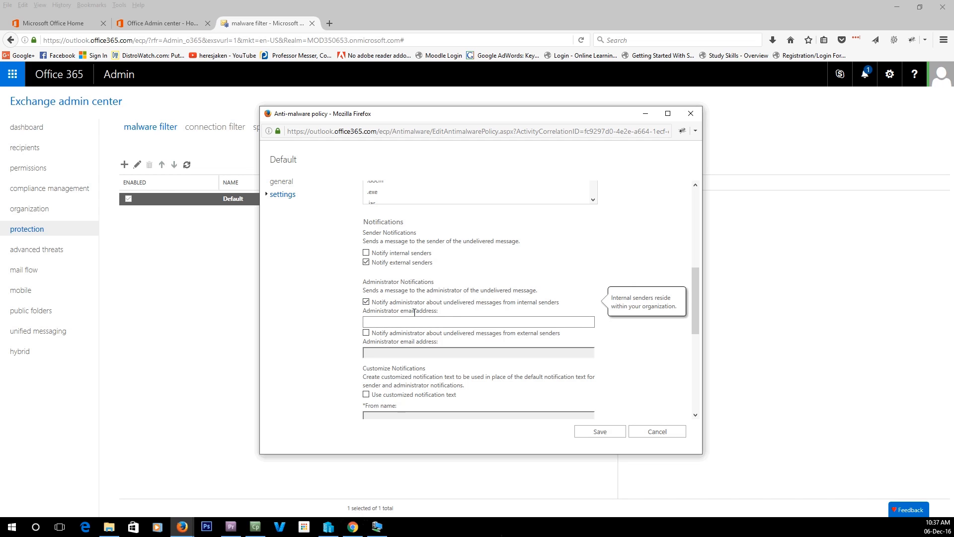
Enable customized notification text and start on the From name field.
scroll("down", 3)
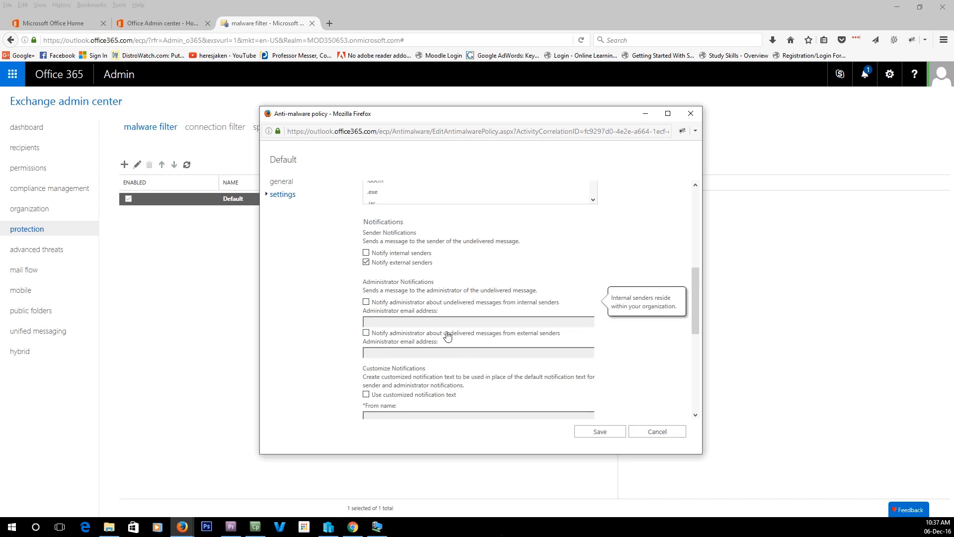
scroll("down", 3)
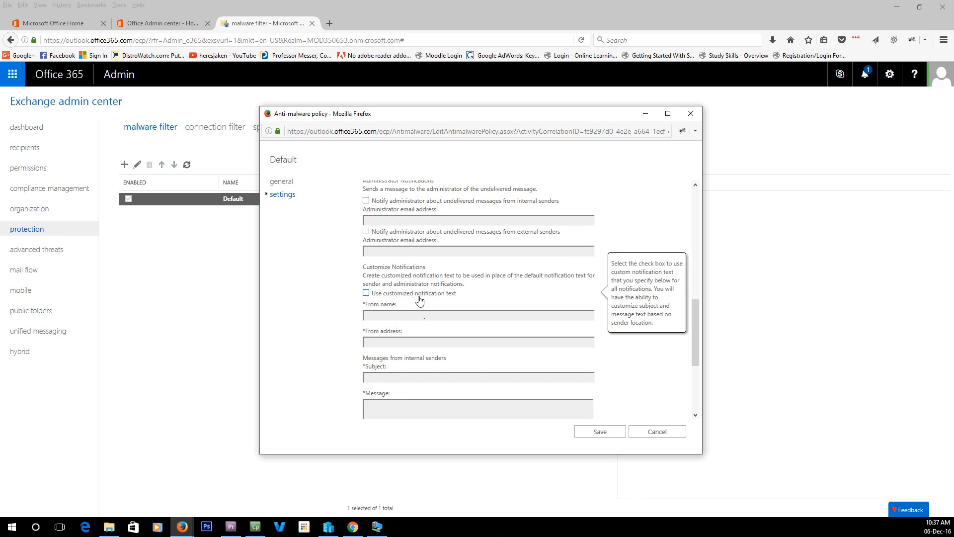
left_click(365, 292)
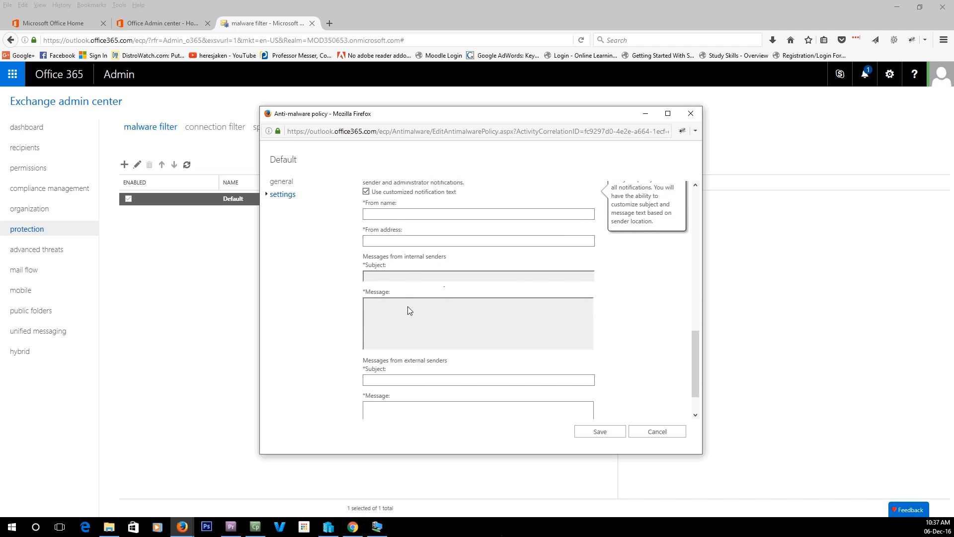
left_click(478, 213)
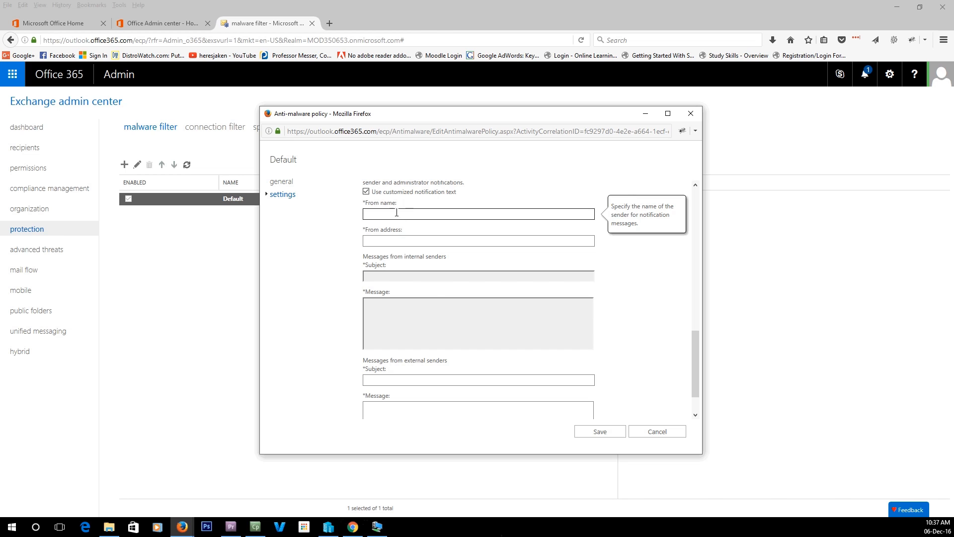
mouse_move(497, 226)
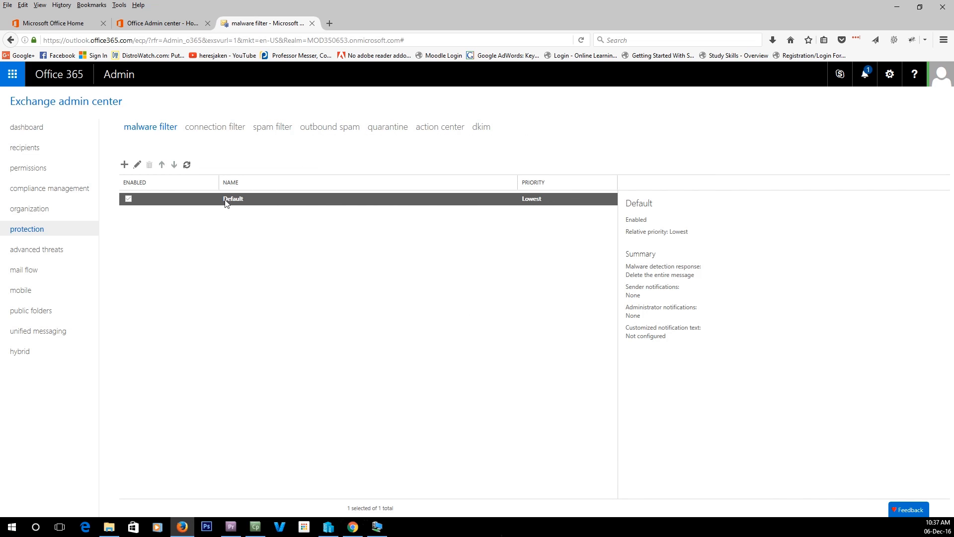
mouse_move(252, 203)
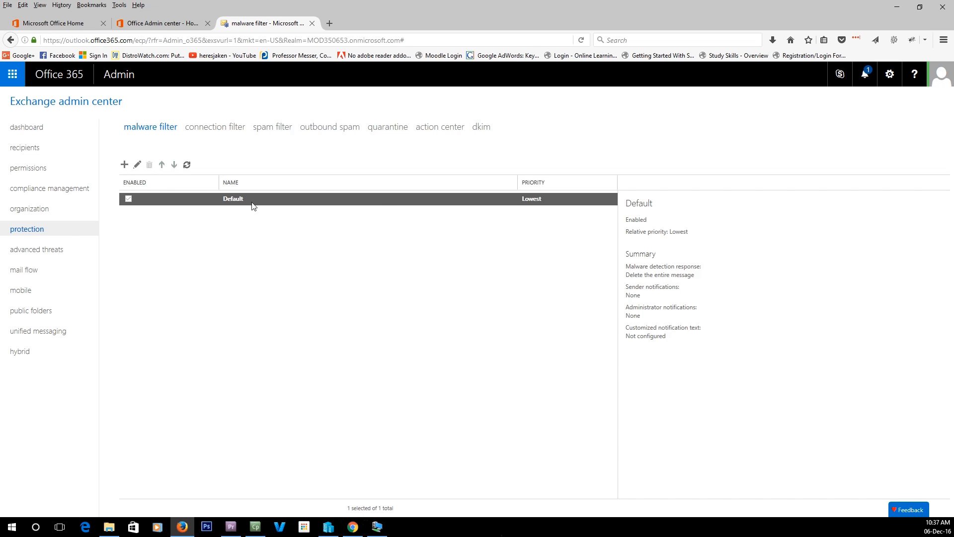
mouse_move(252, 206)
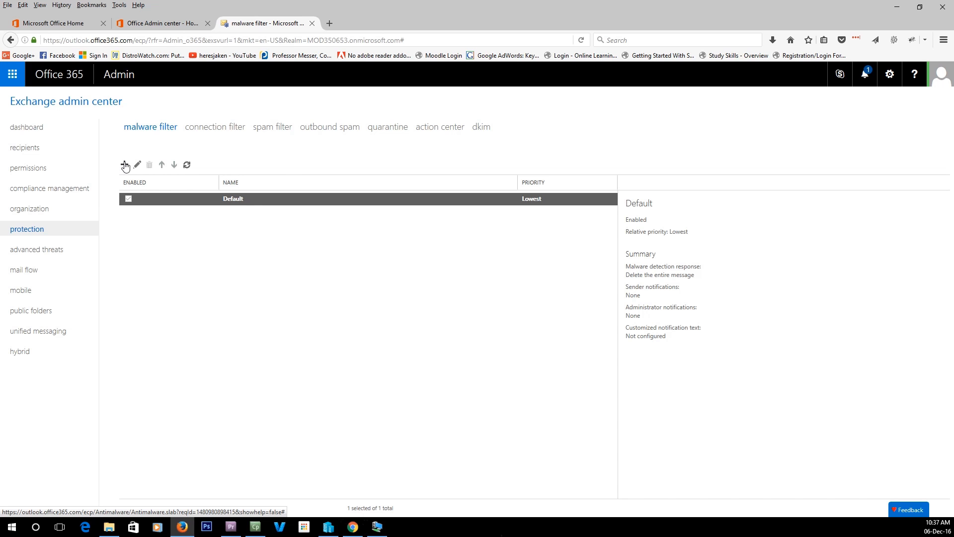
Create a new anti-malware policy named Big and choose 'The recipient is' under Applied To.
left_click(124, 165)
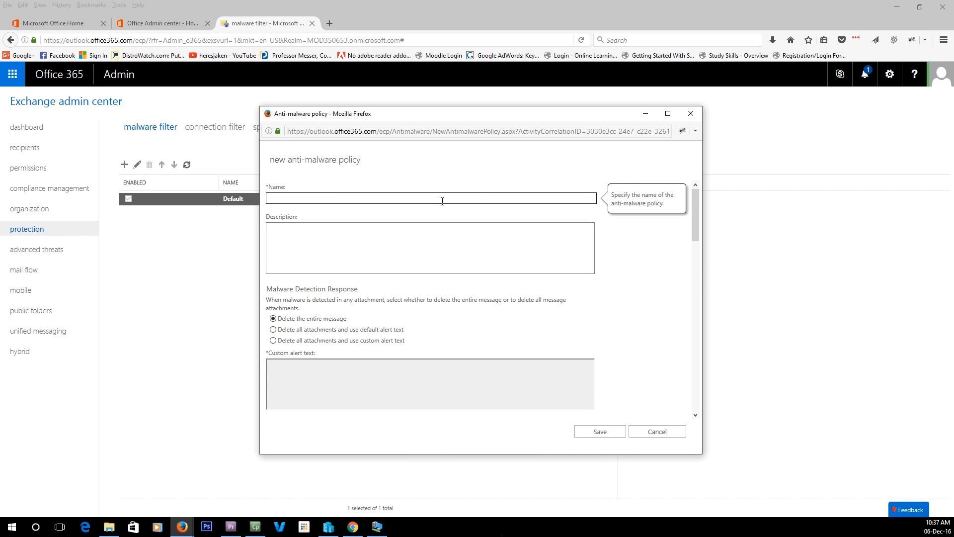
type("Big rule")
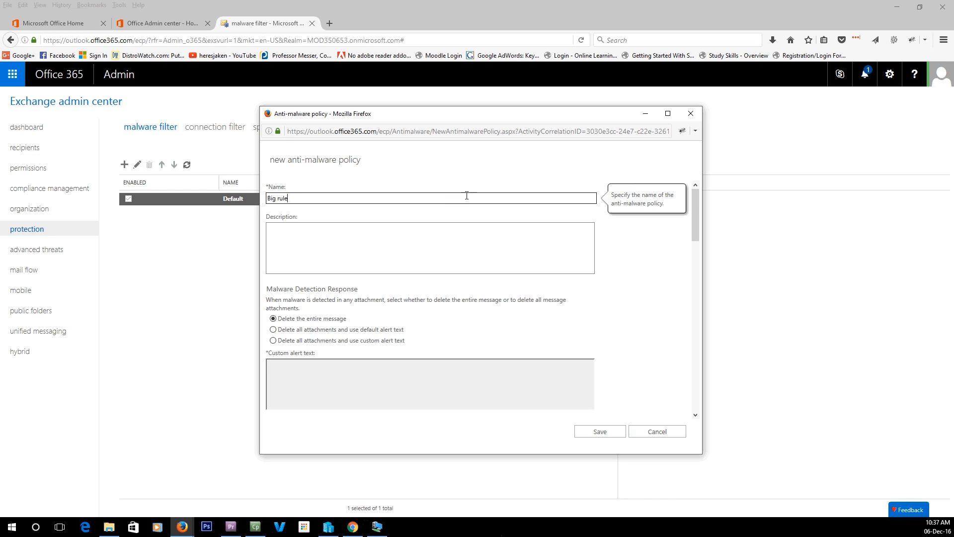
scroll("down", 3)
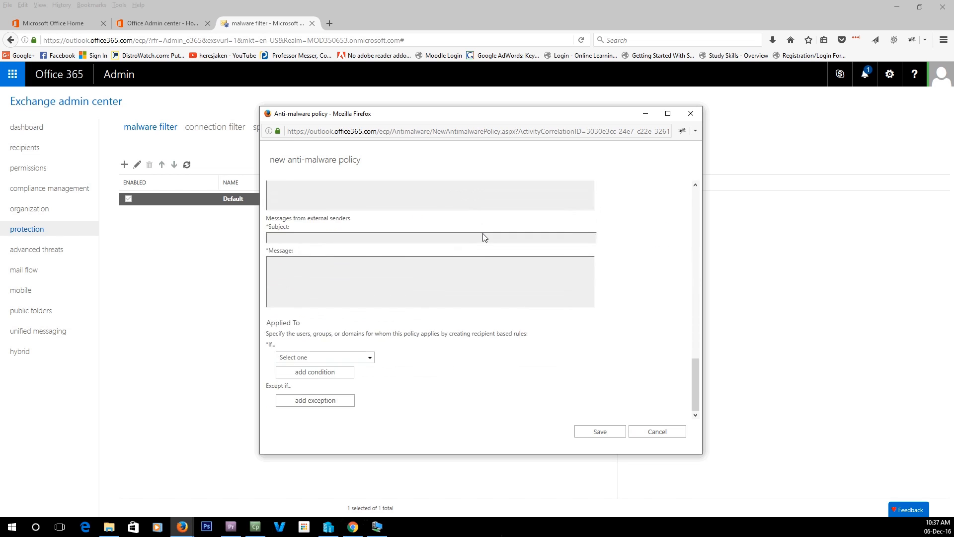
left_click(324, 357)
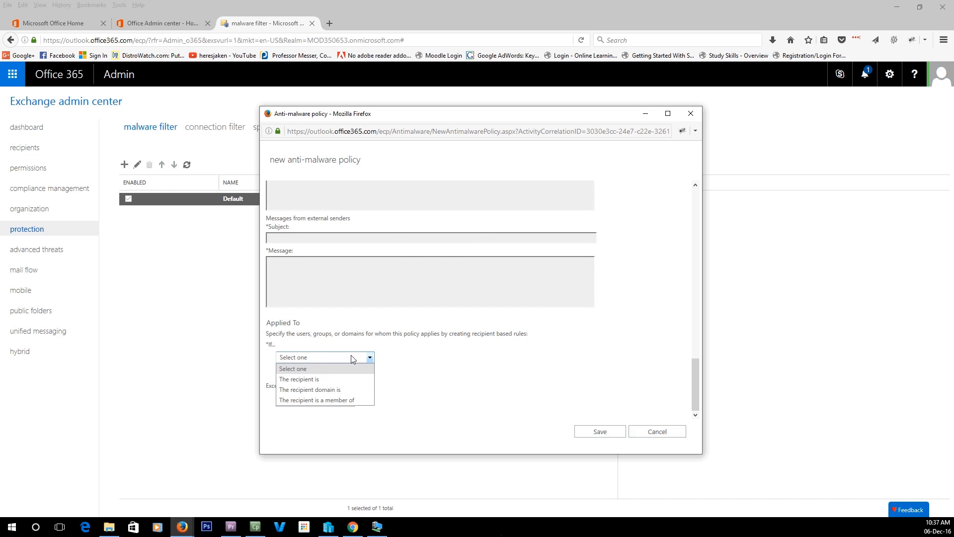
mouse_move(309, 391)
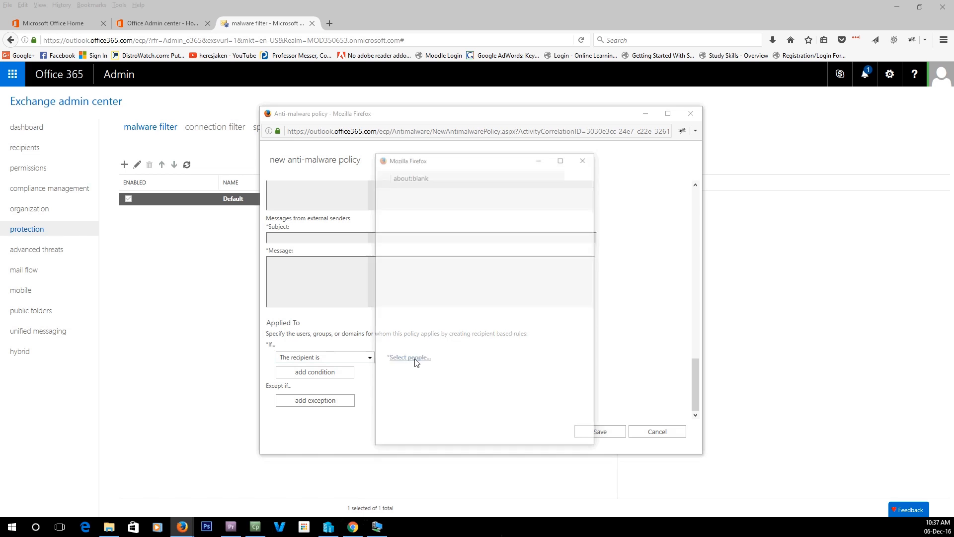
left_click(409, 357)
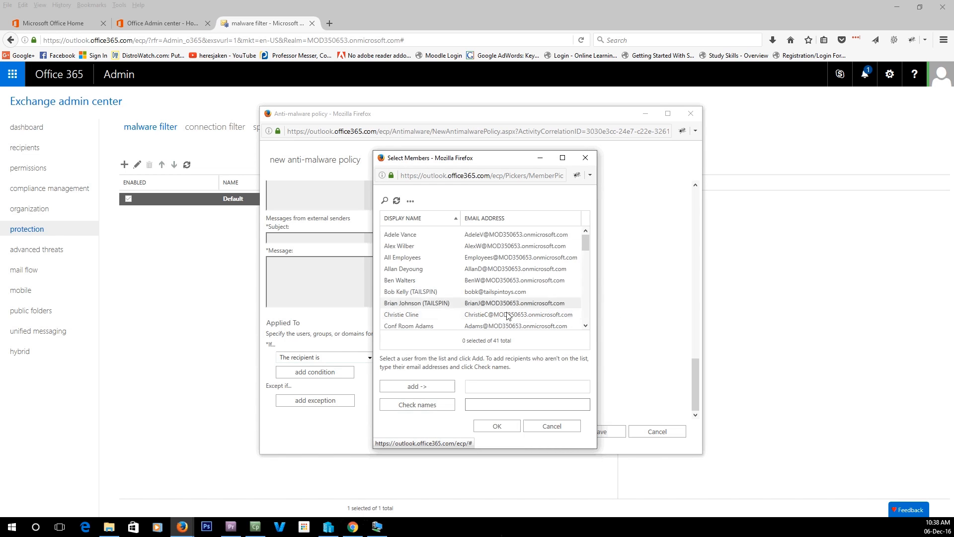
left_click(426, 234)
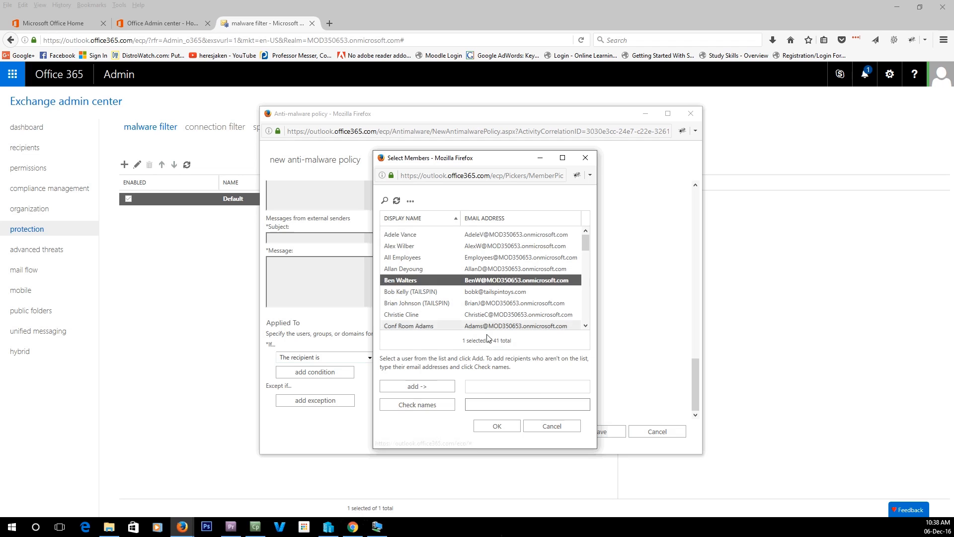
left_click(417, 385)
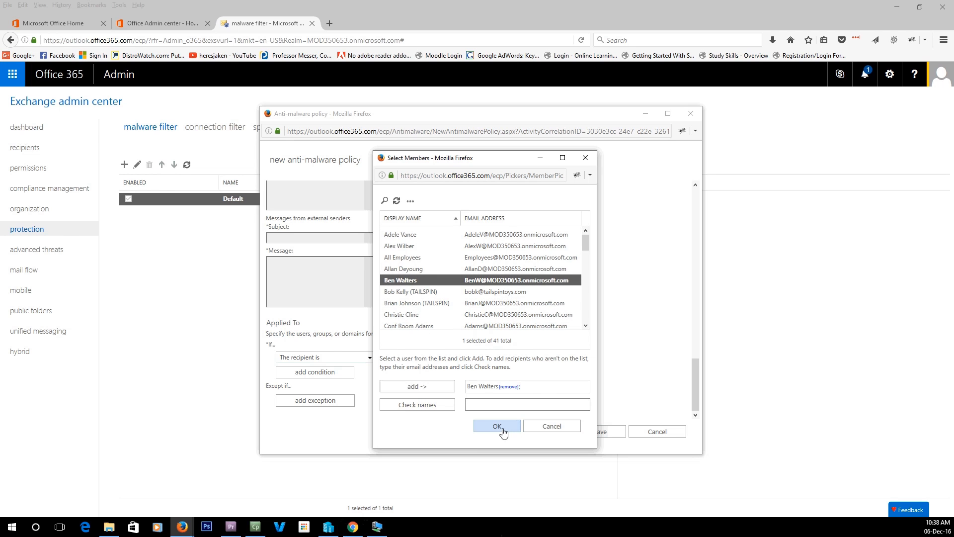
left_click(497, 425)
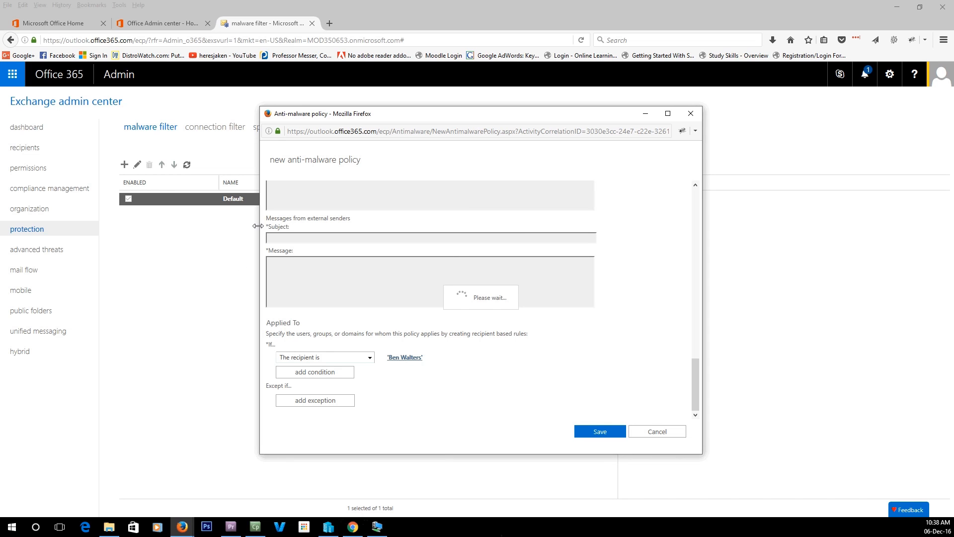
Save the Big rule policy at priority 0, then go to the connection filter page.
left_click(599, 431)
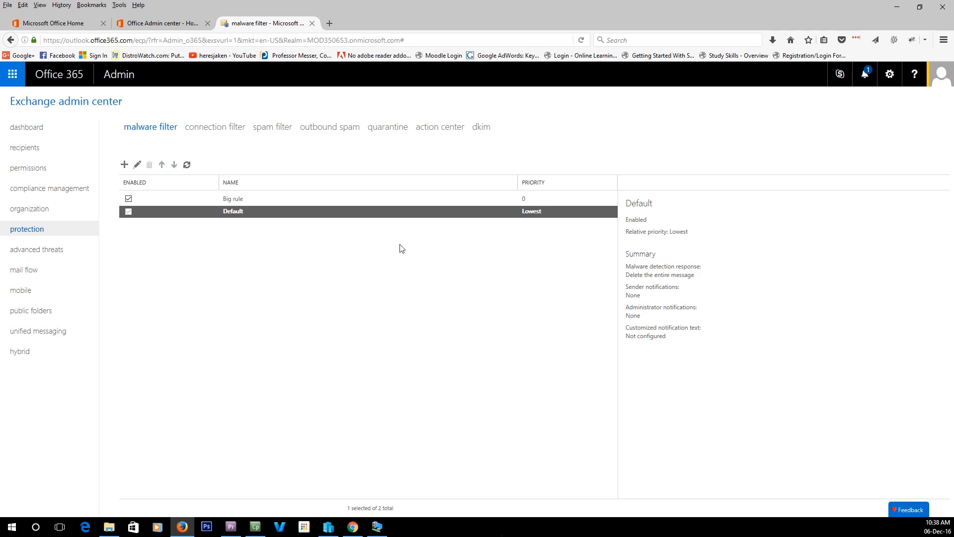
mouse_move(341, 211)
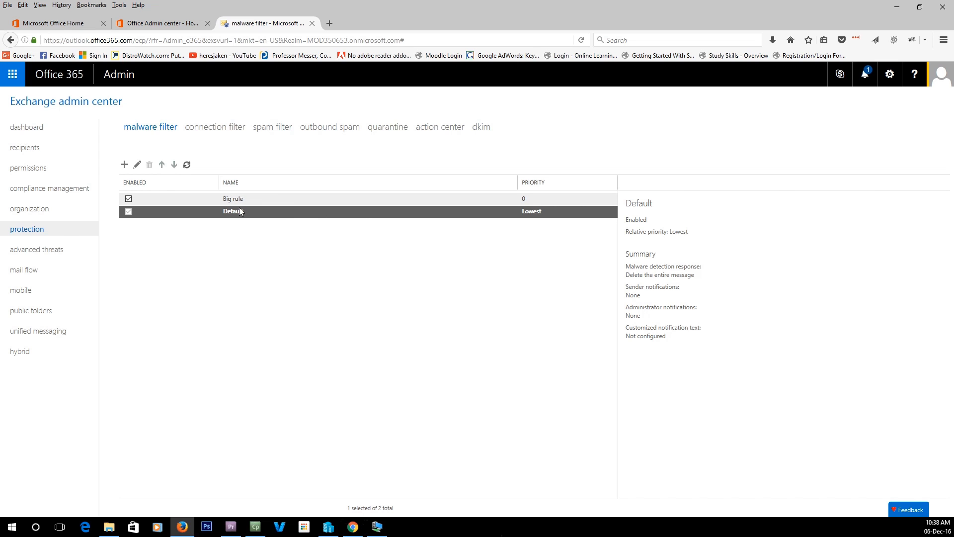
mouse_move(263, 203)
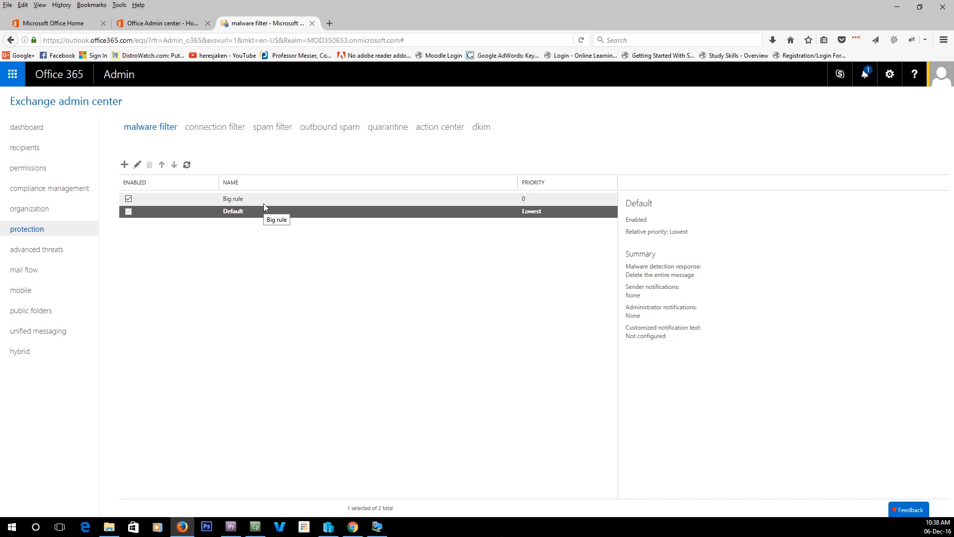
left_click(213, 127)
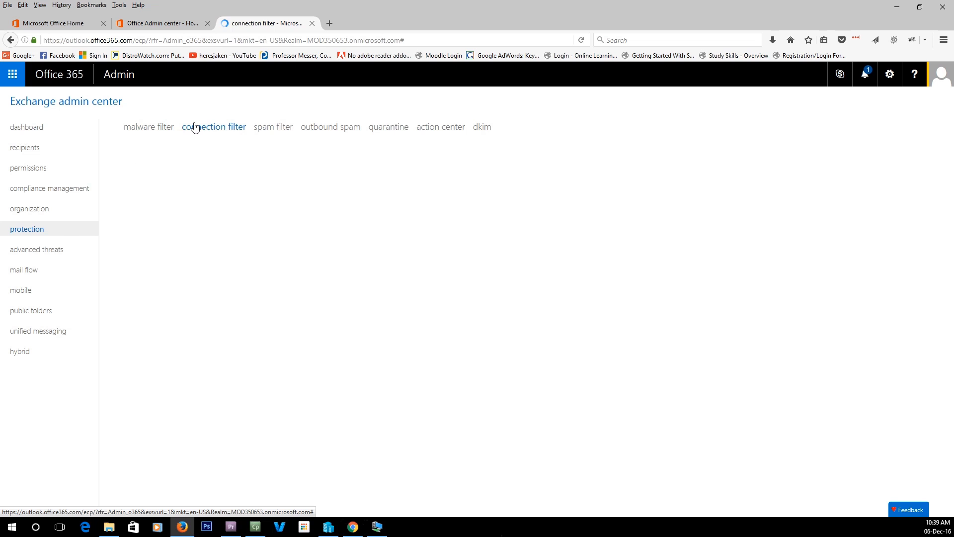
left_click(214, 127)
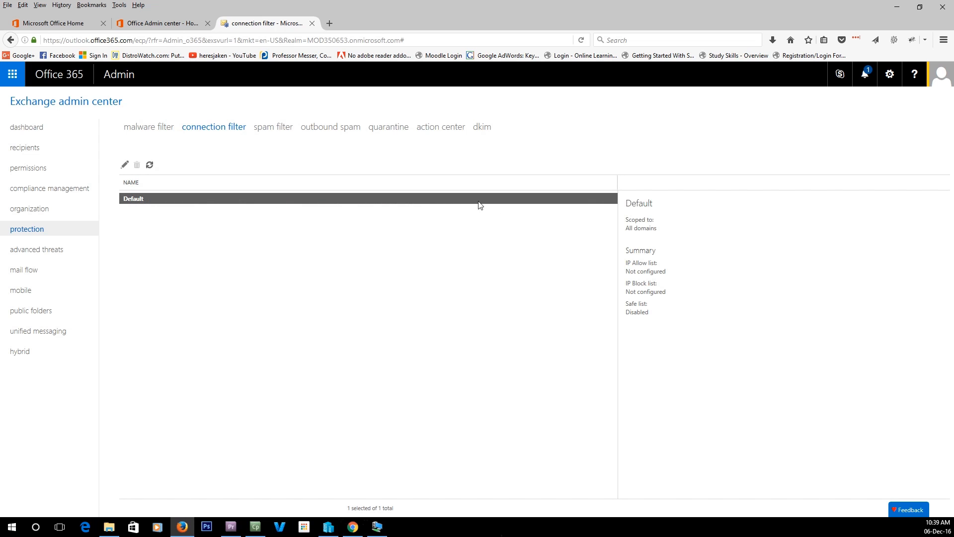
mouse_move(228, 202)
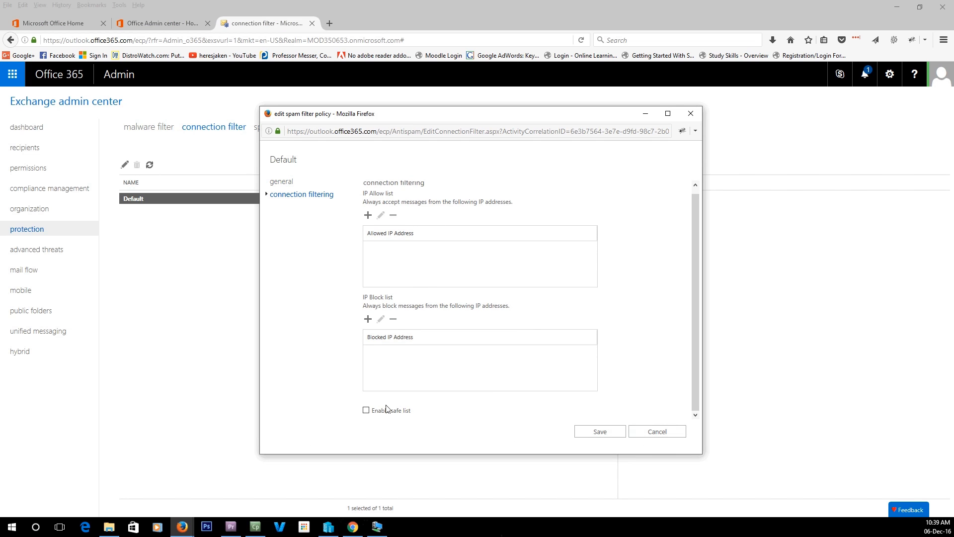
mouse_move(615, 432)
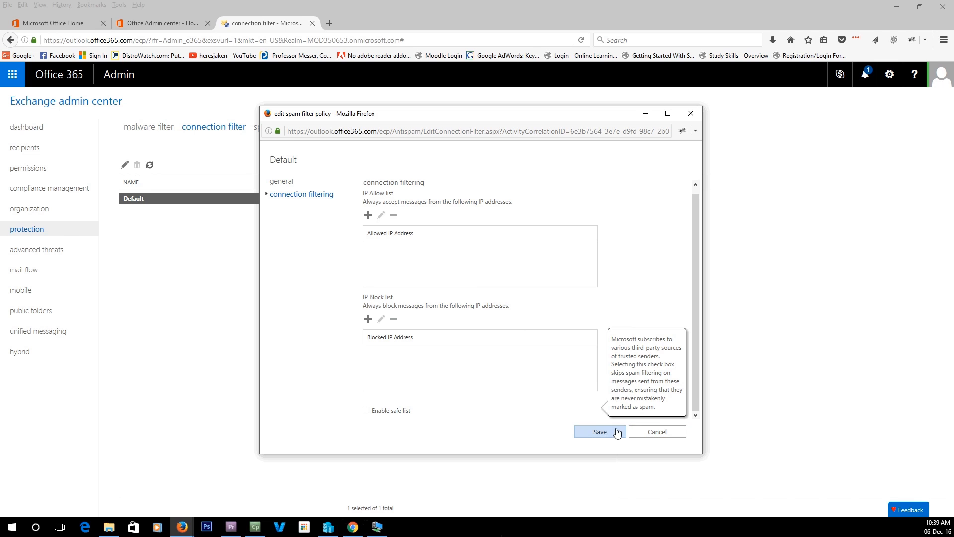
mouse_move(424, 326)
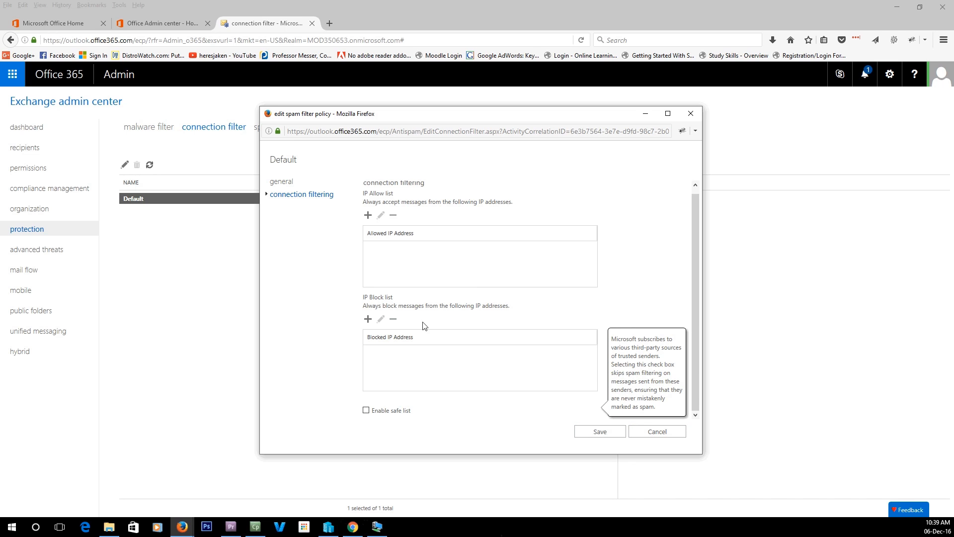
mouse_move(455, 348)
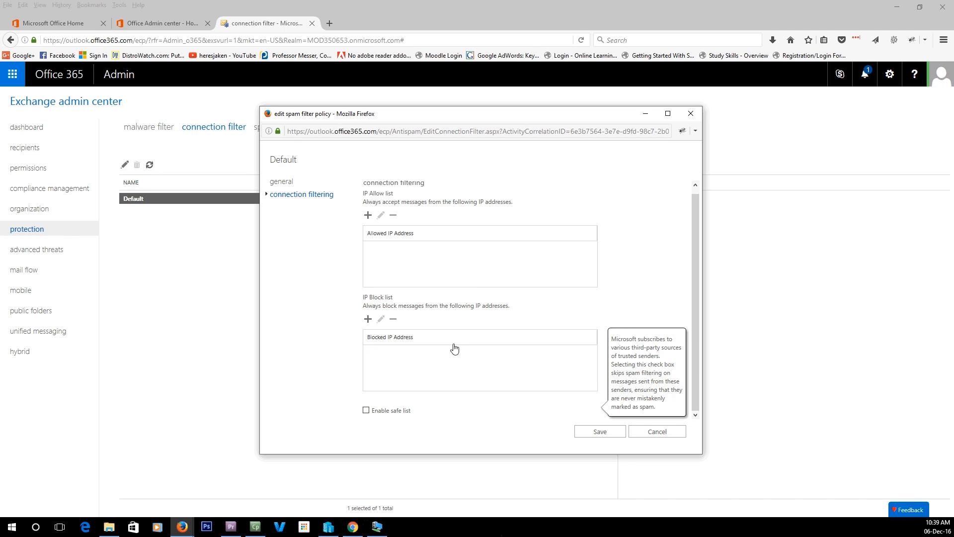
mouse_move(487, 350)
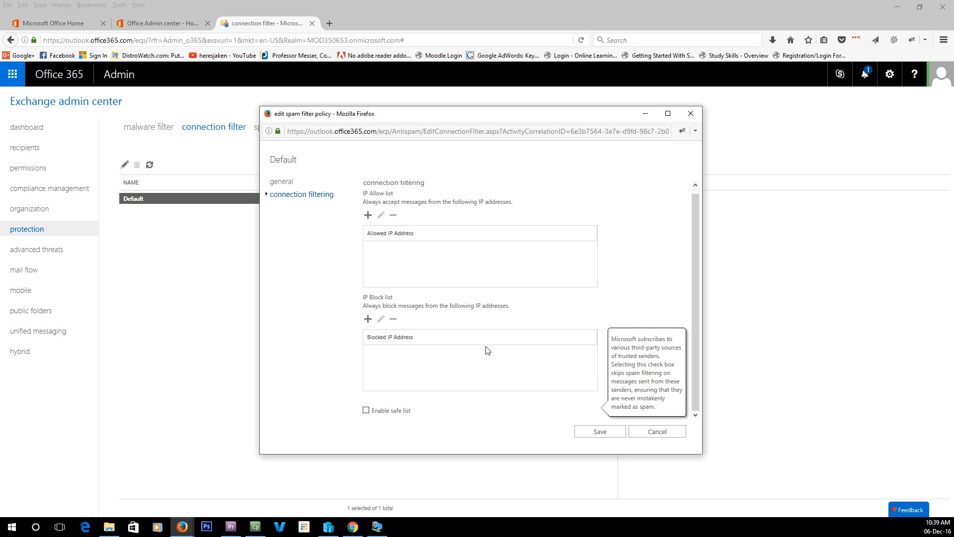
mouse_move(656, 438)
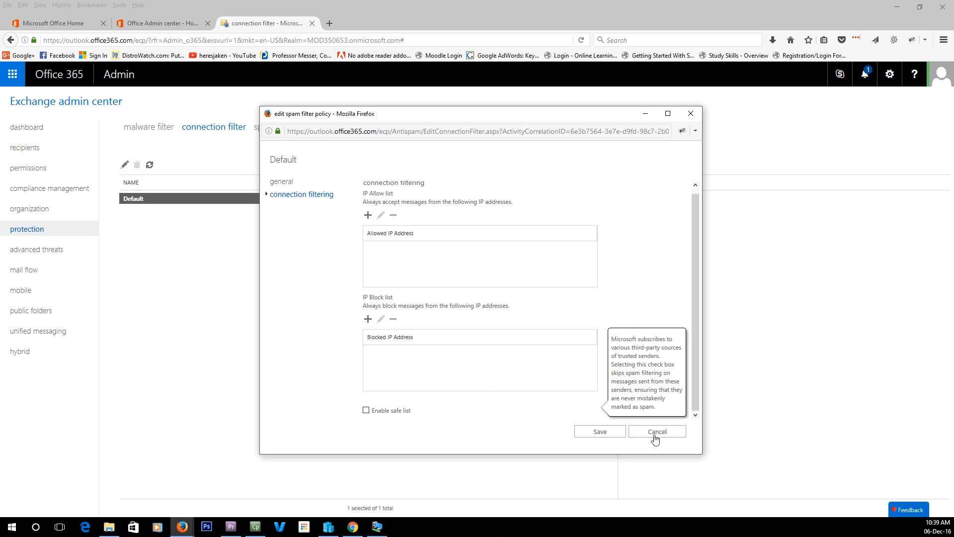
left_click(656, 431)
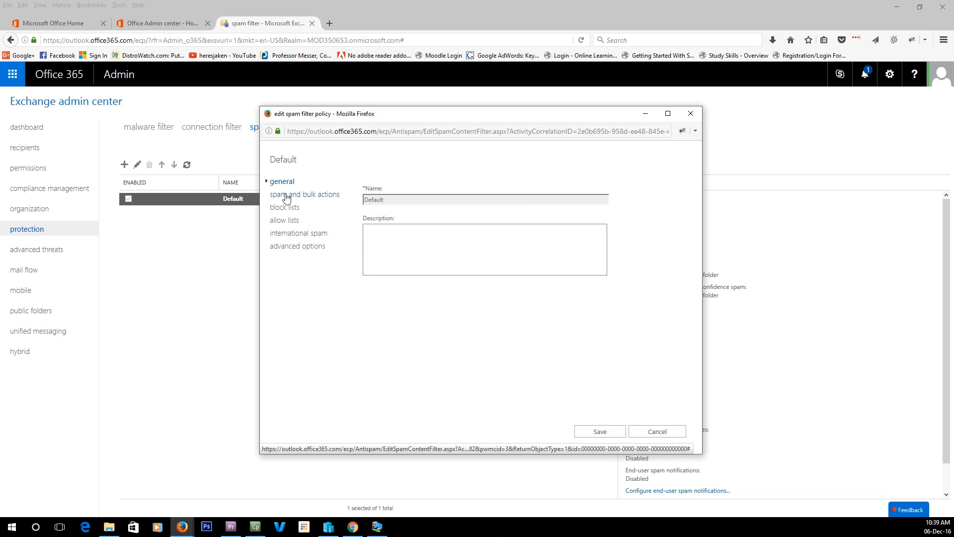
Set spam to go to Junk Email and high confidence spam to Delete message in the Default policy.
left_click(305, 194)
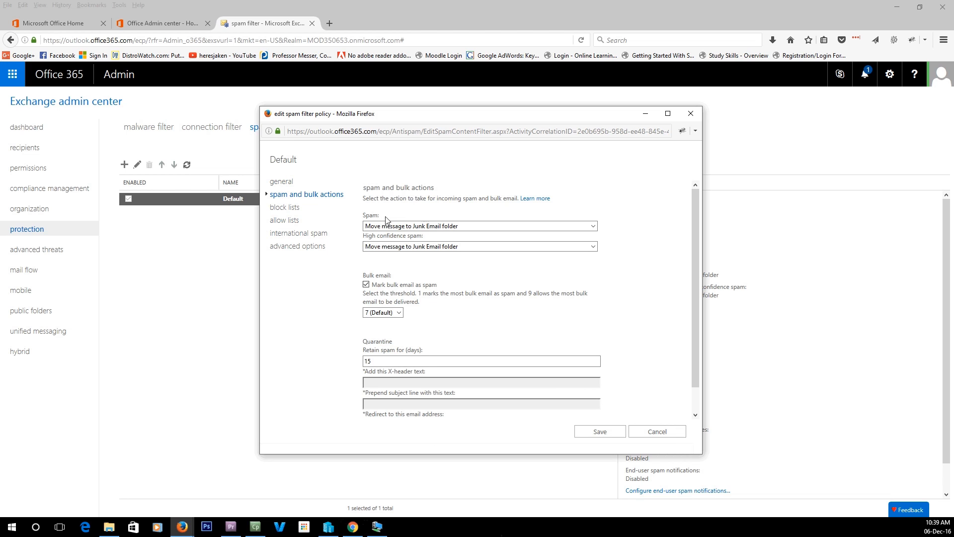
mouse_move(491, 254)
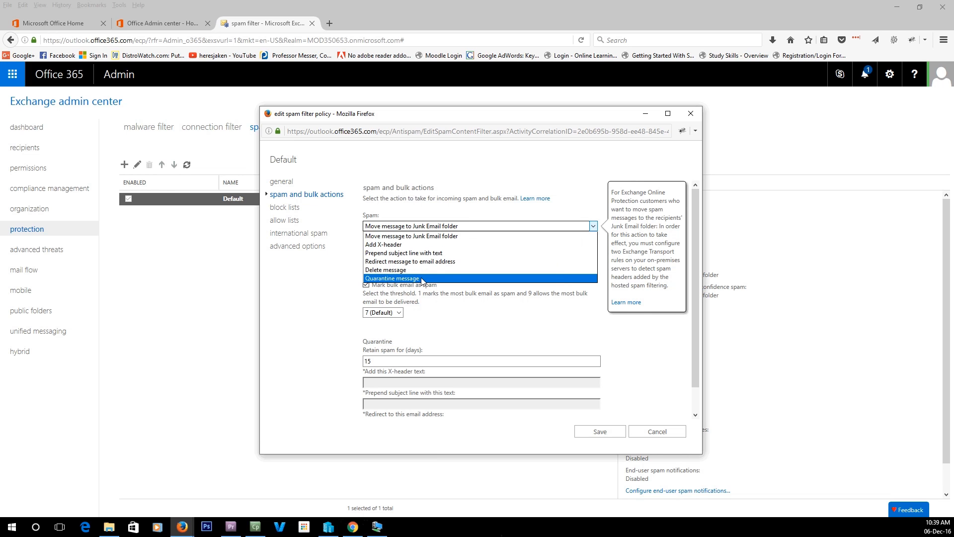
mouse_move(417, 261)
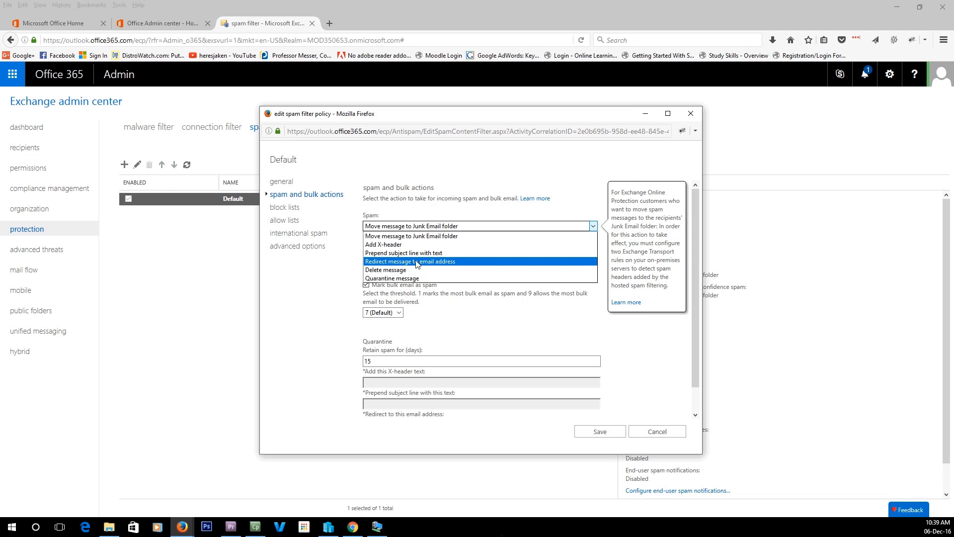
left_click(411, 236)
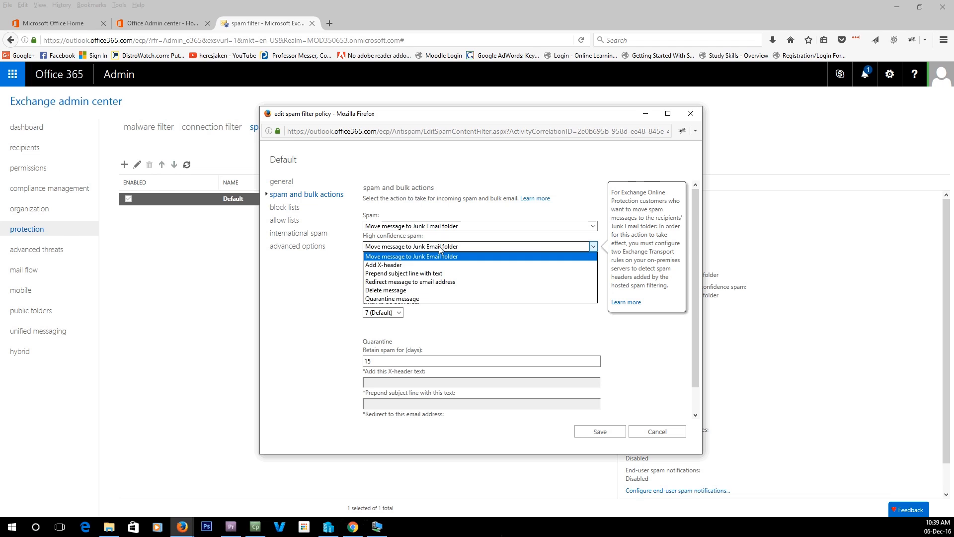
left_click(386, 290)
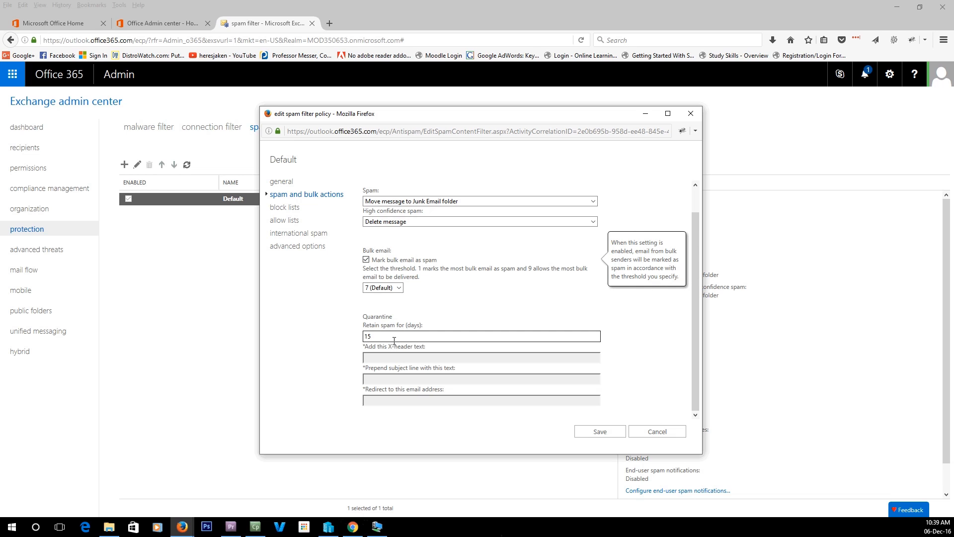
Review the block lists and allow lists, then reach the international spam settings.
left_click(285, 207)
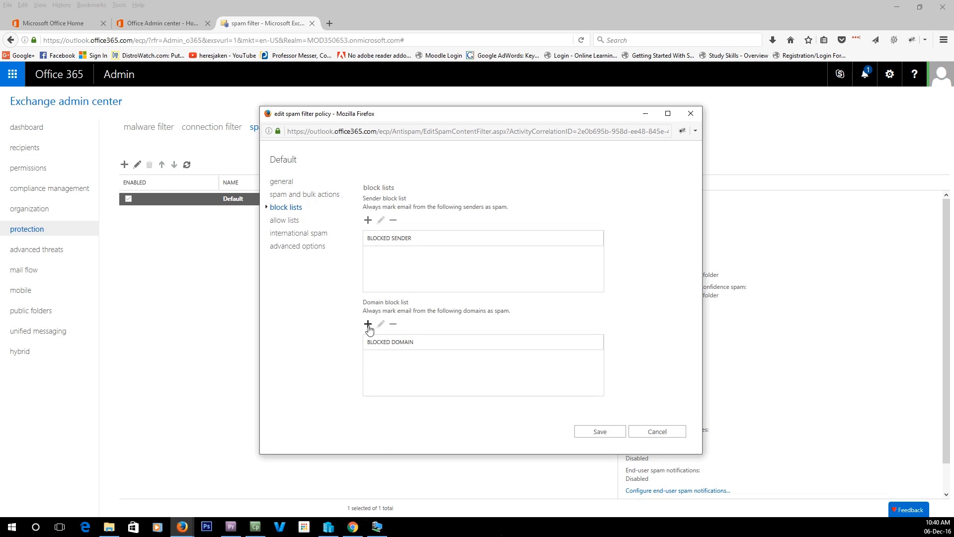
left_click(285, 220)
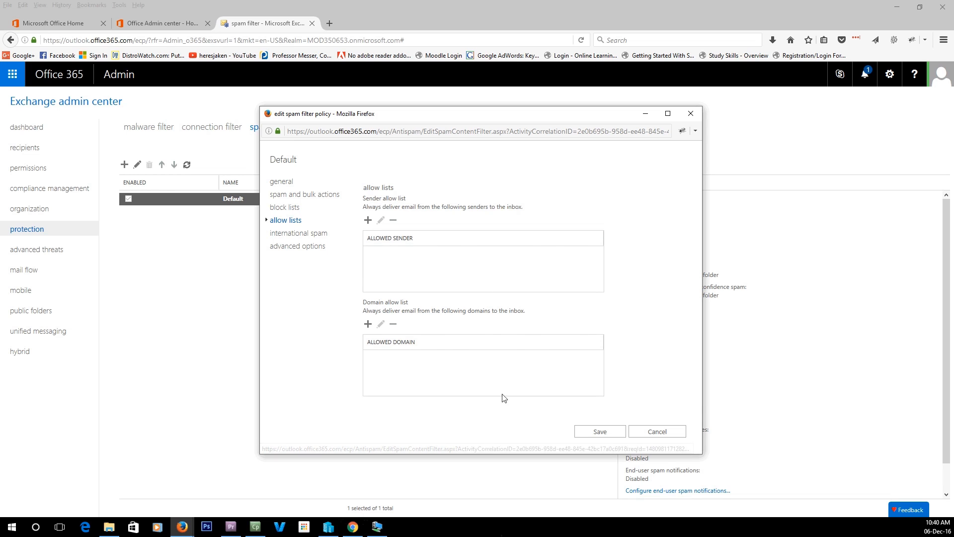
left_click(299, 233)
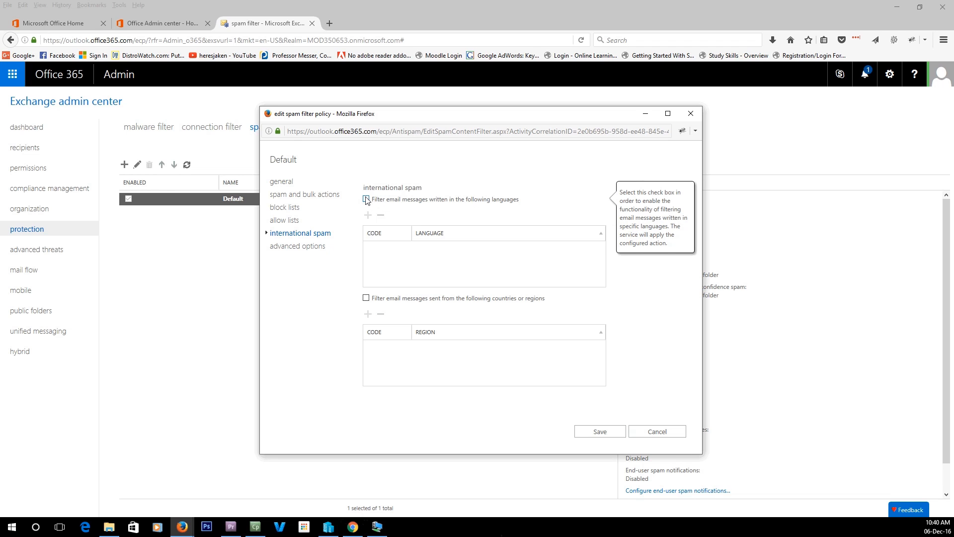
Enable language filtering and add Bosnian, Croatian, Esperanto and Greenlandic to the filtered languages.
left_click(366, 199)
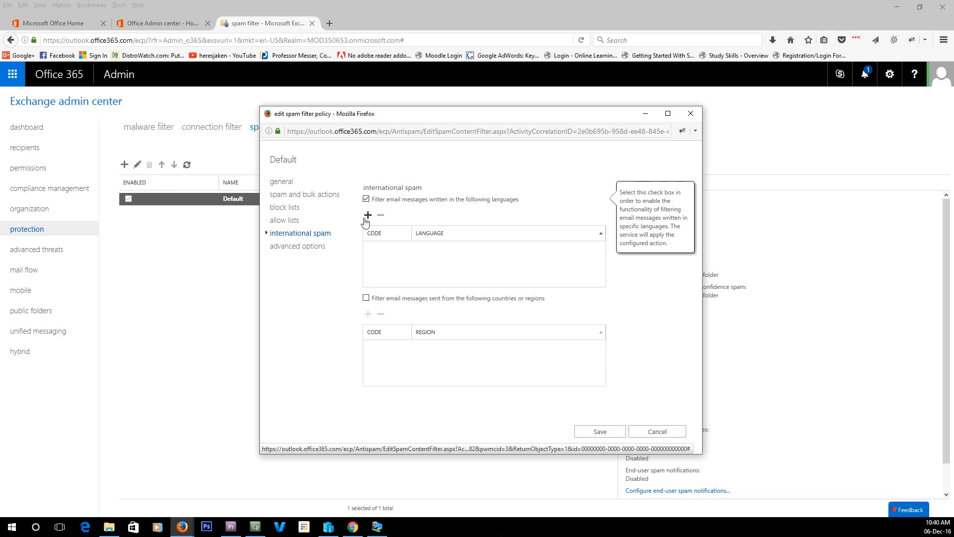
left_click(367, 214)
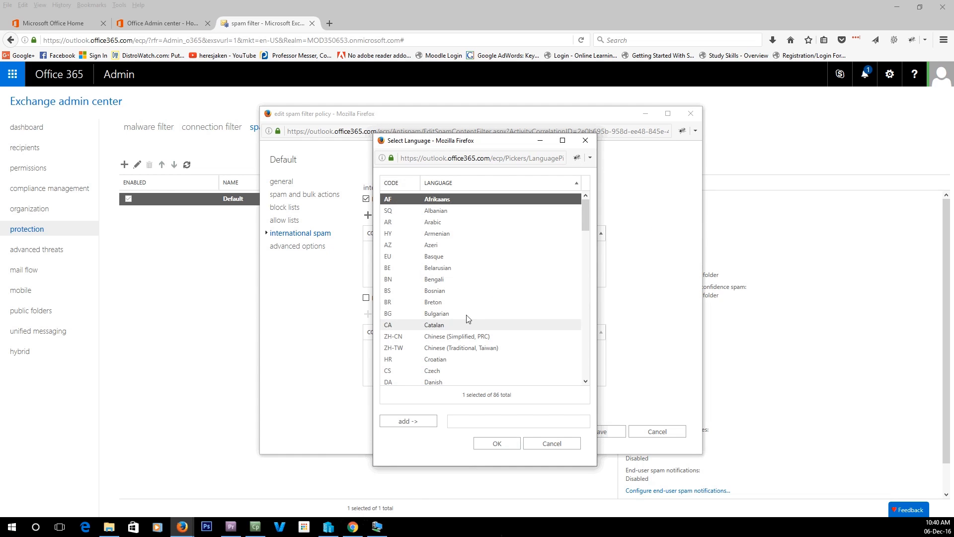
left_click(435, 290)
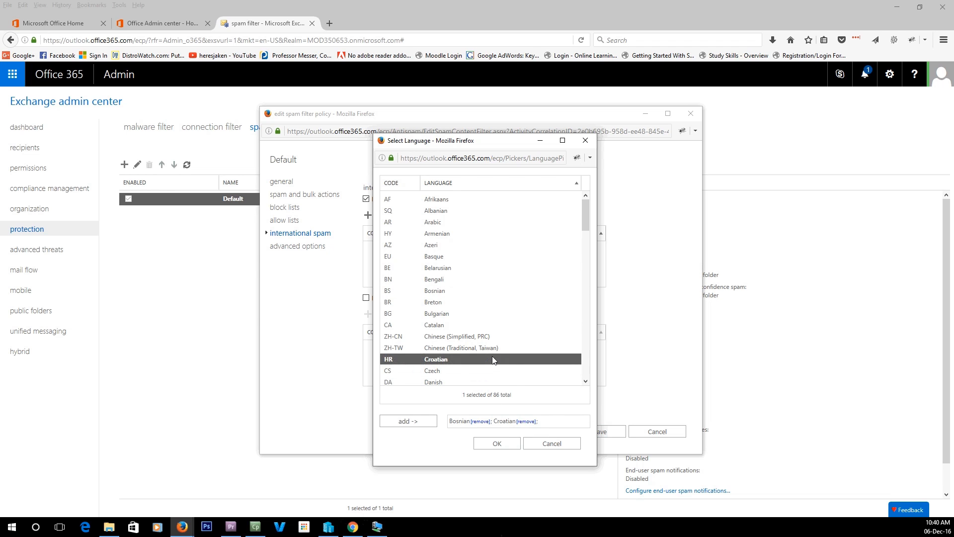
scroll("down", 3)
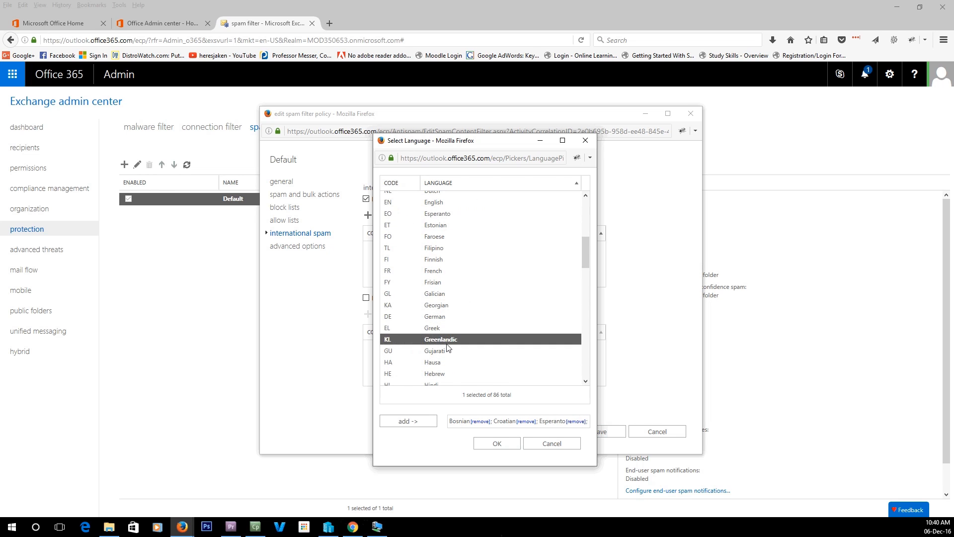
left_click(407, 413)
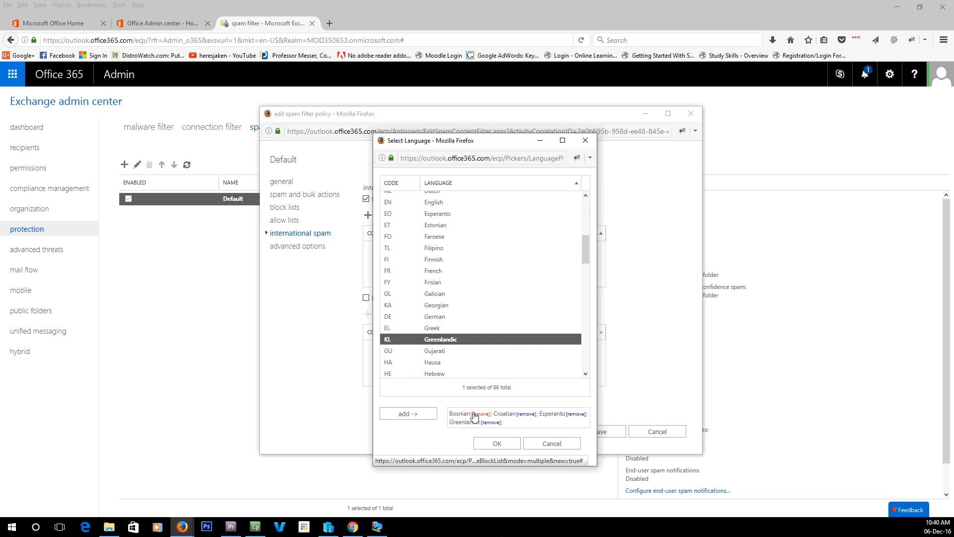
mouse_move(515, 428)
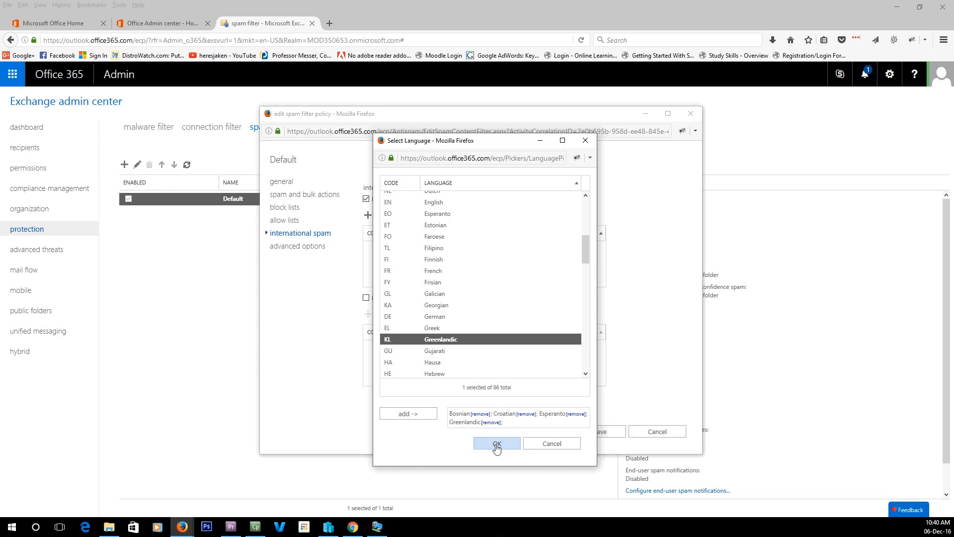
left_click(496, 443)
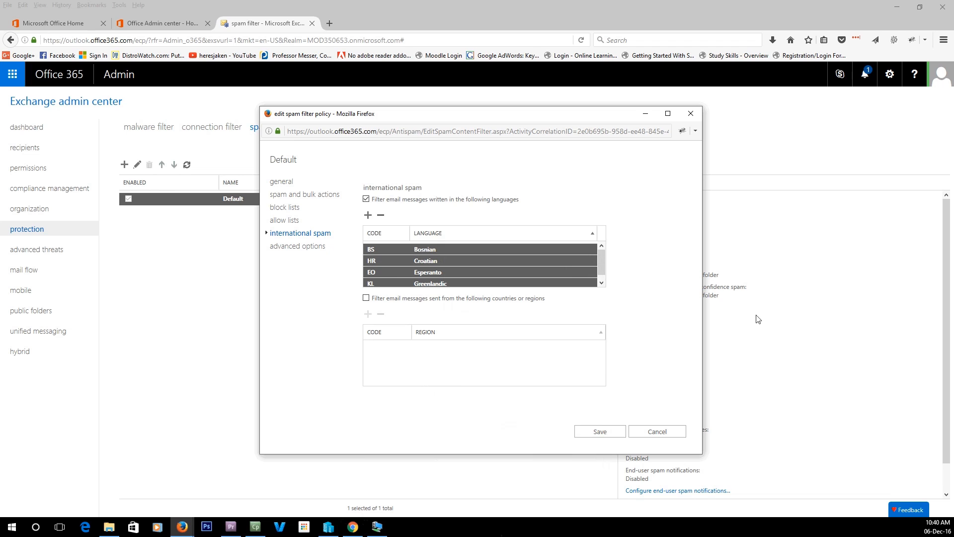
mouse_move(367, 298)
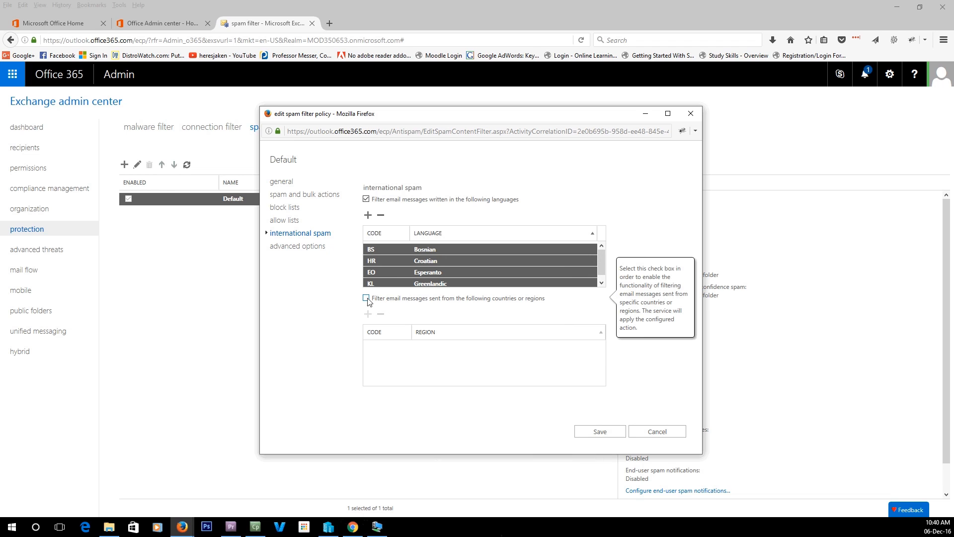
Enable filtering by sender country or region, glance at the region picker, then reach advanced options.
left_click(367, 298)
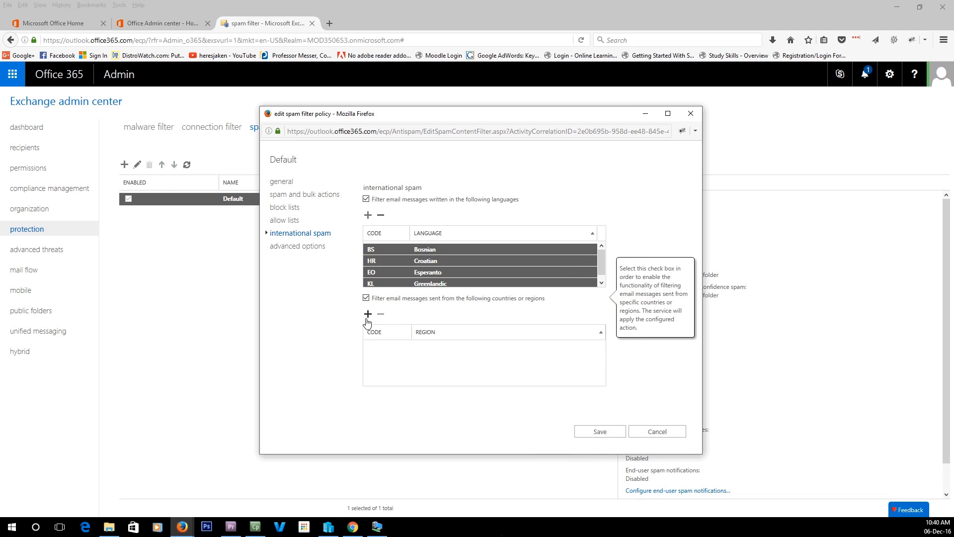
left_click(368, 316)
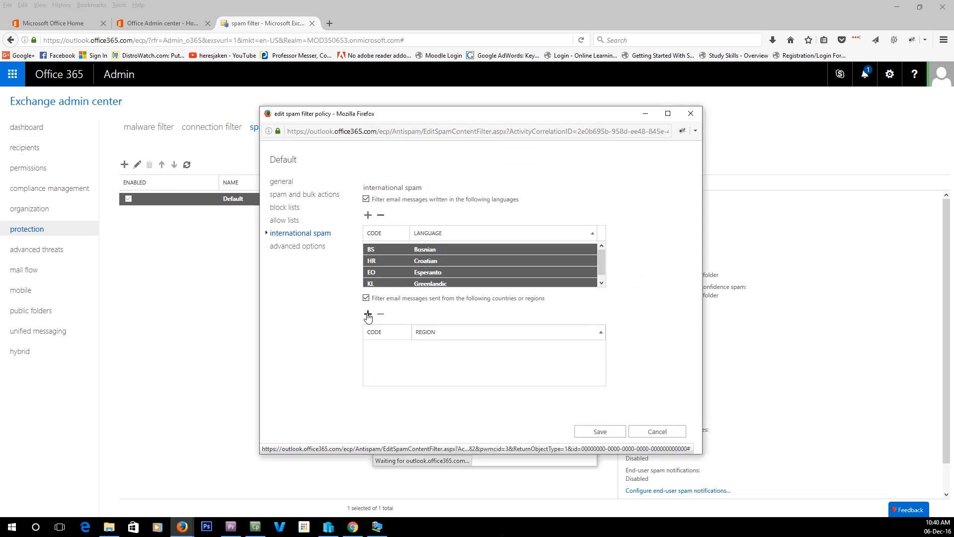
left_click(368, 314)
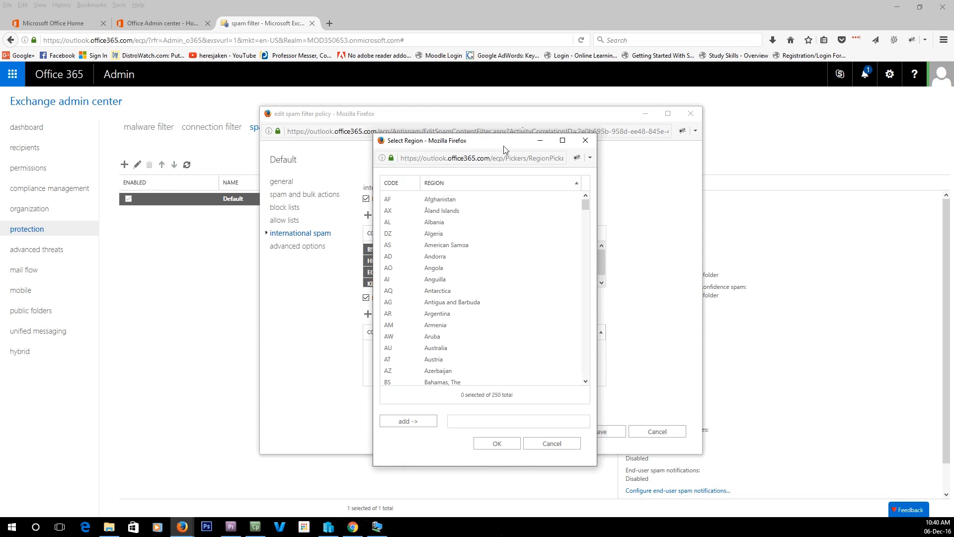
left_click(439, 199)
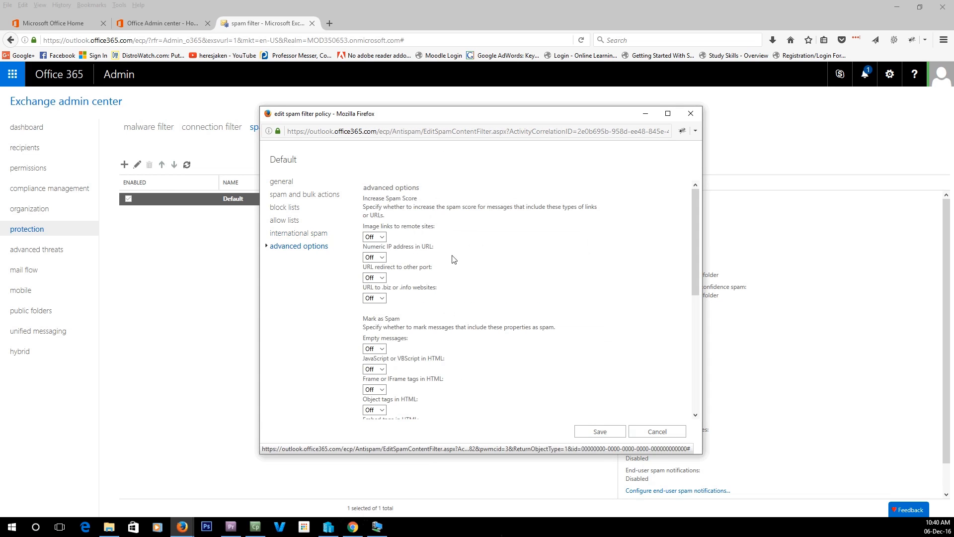
mouse_move(349, 257)
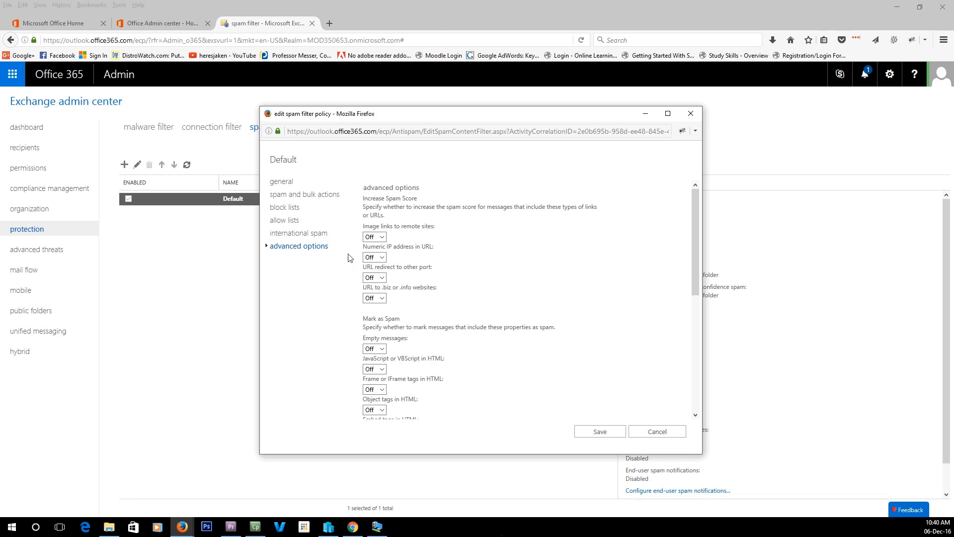
Scroll through the advanced options and cancel the Default spam policy editor without saving.
scroll("down", 3)
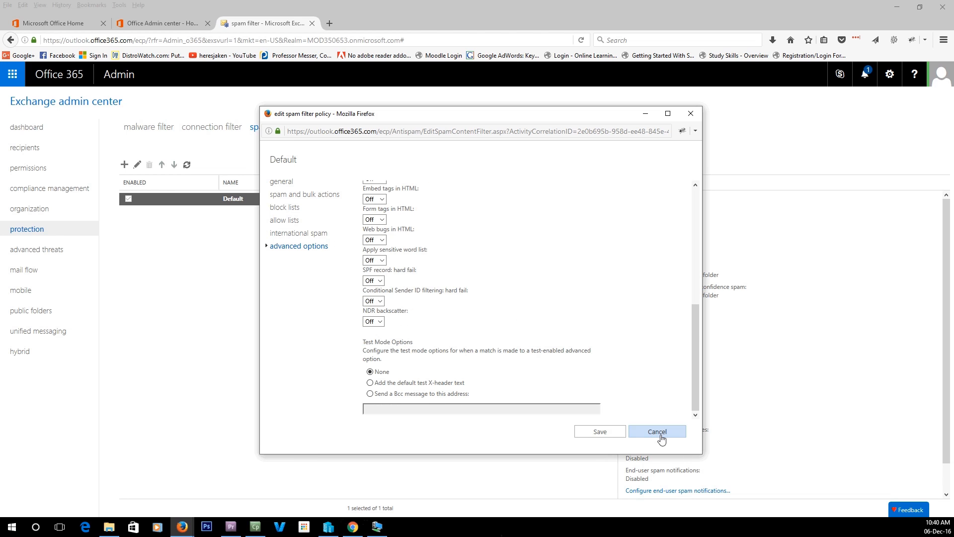
left_click(657, 432)
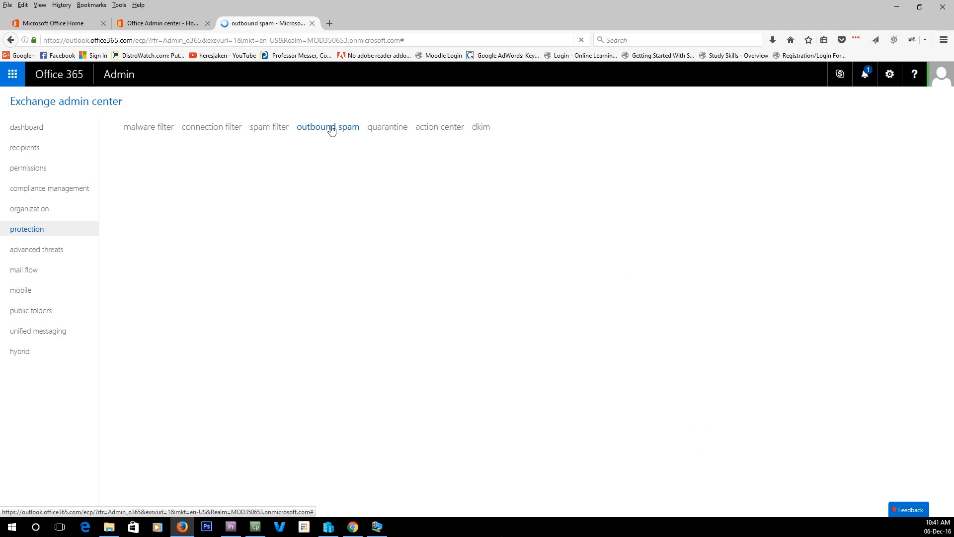
In the Default outbound spam policy, tick copying suspicious messages to admins, then cancel without saving.
left_click(327, 127)
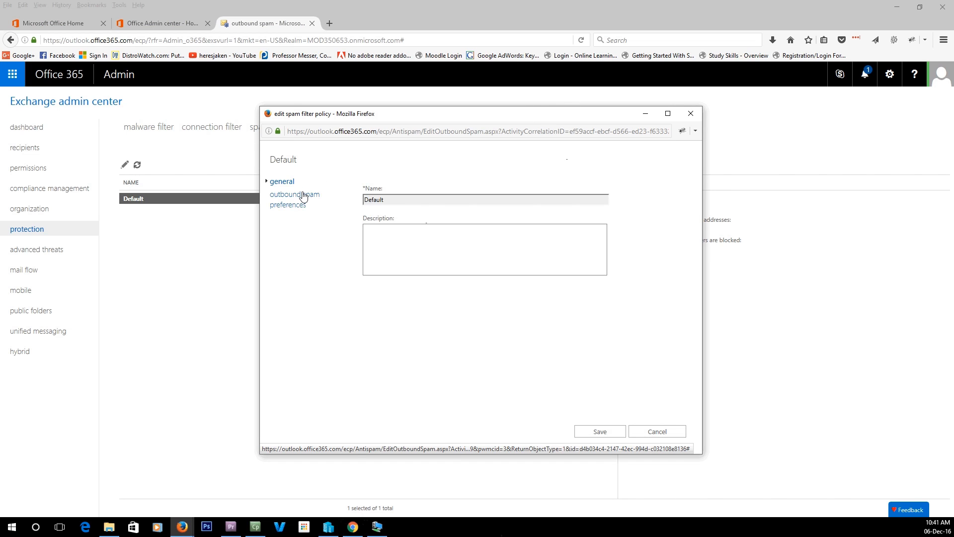
left_click(295, 199)
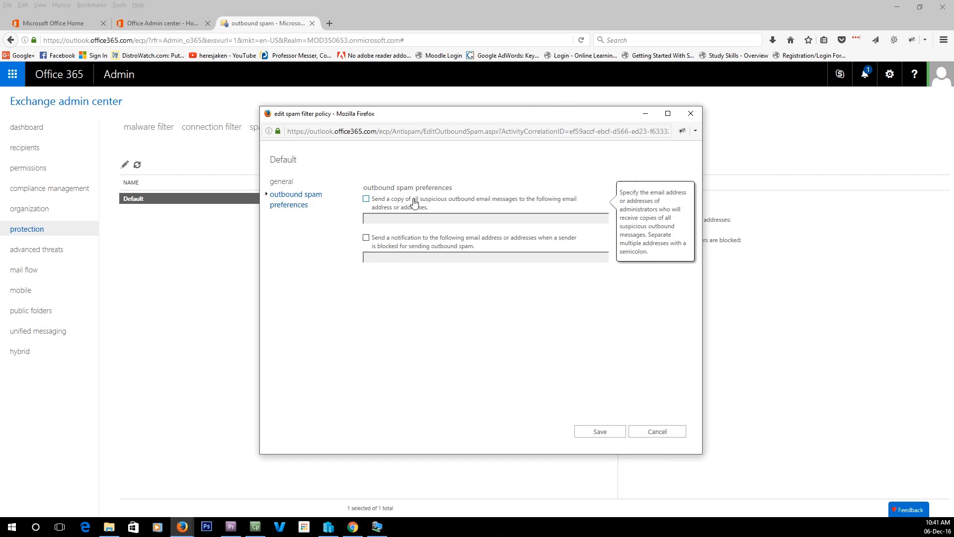
left_click(365, 199)
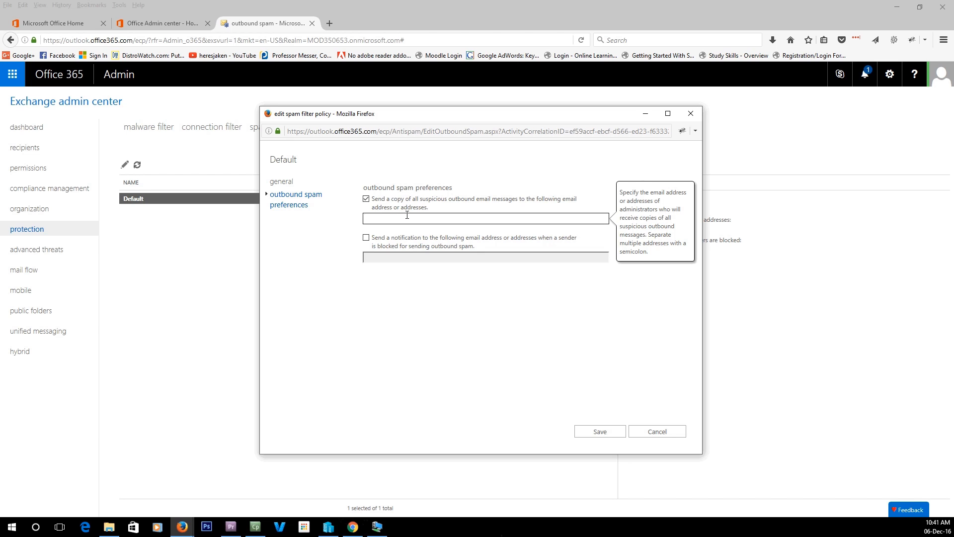
left_click(485, 219)
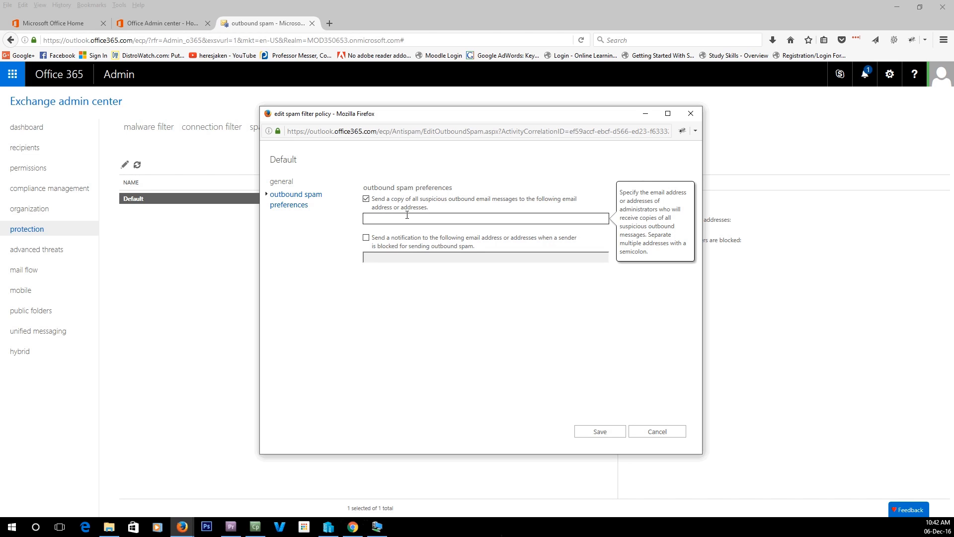
left_click(485, 218)
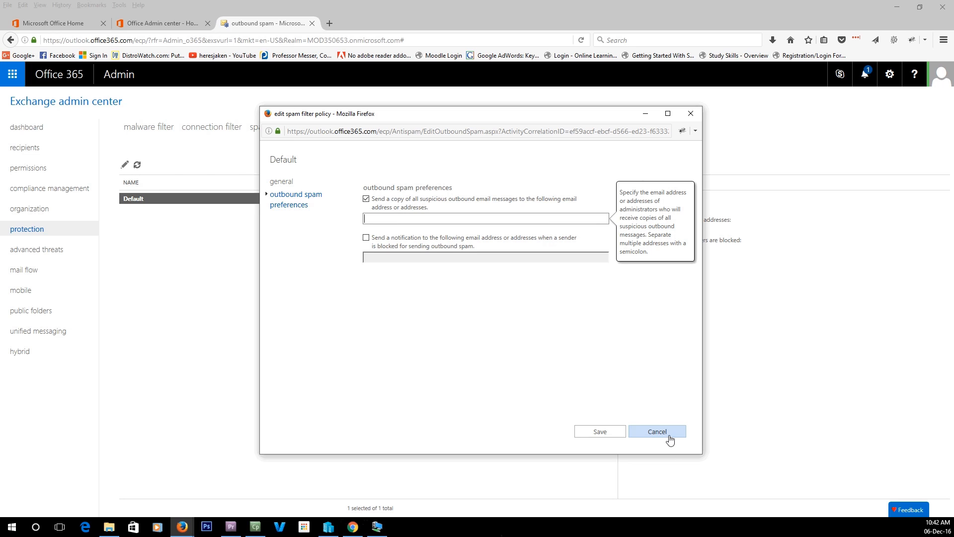
left_click(657, 431)
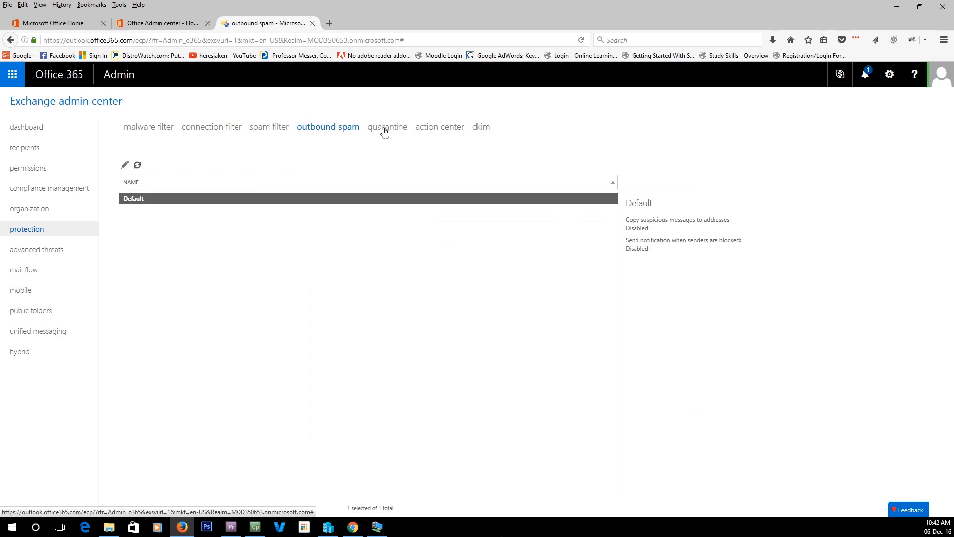
View the empty quarantine list, then go to the action center.
left_click(385, 126)
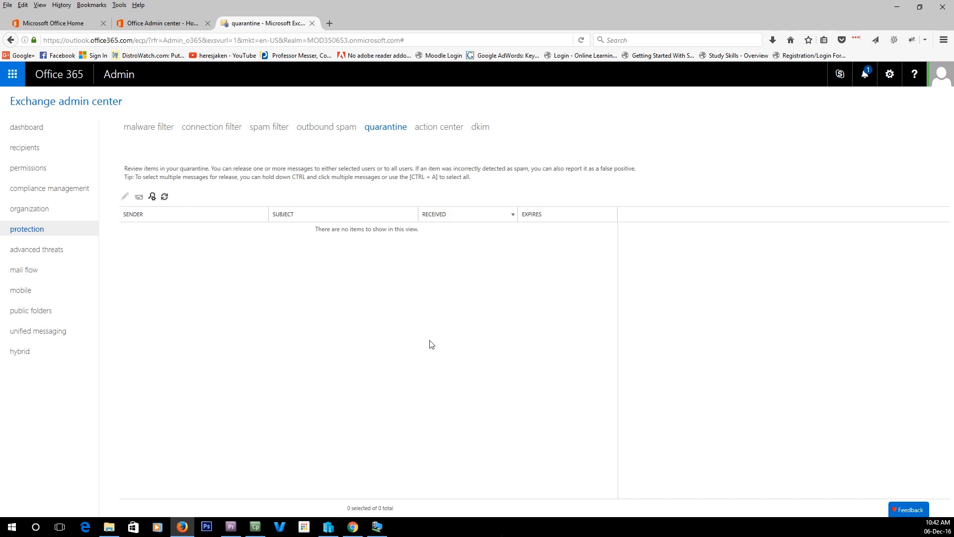
left_click(437, 127)
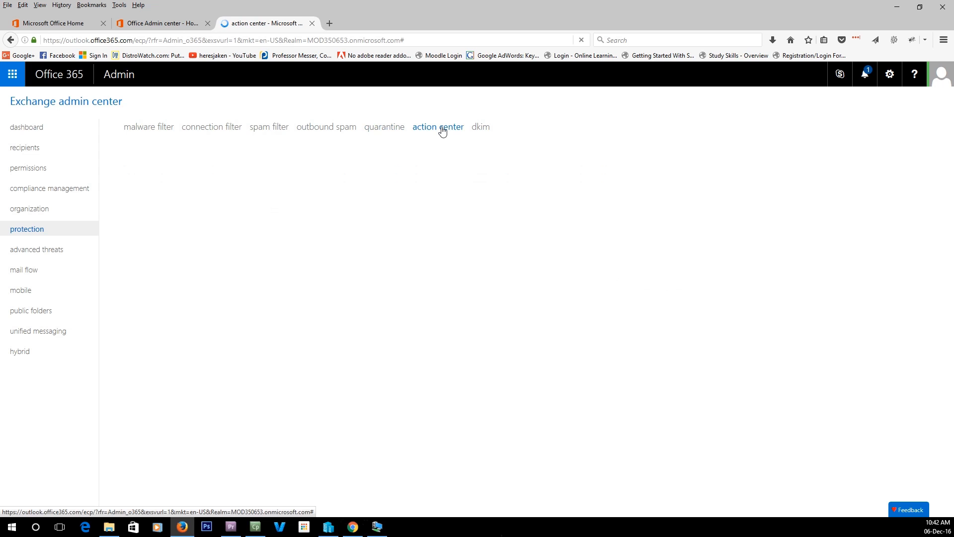
Load the action center's list of accounts impacted by protection, which shows no items.
left_click(437, 126)
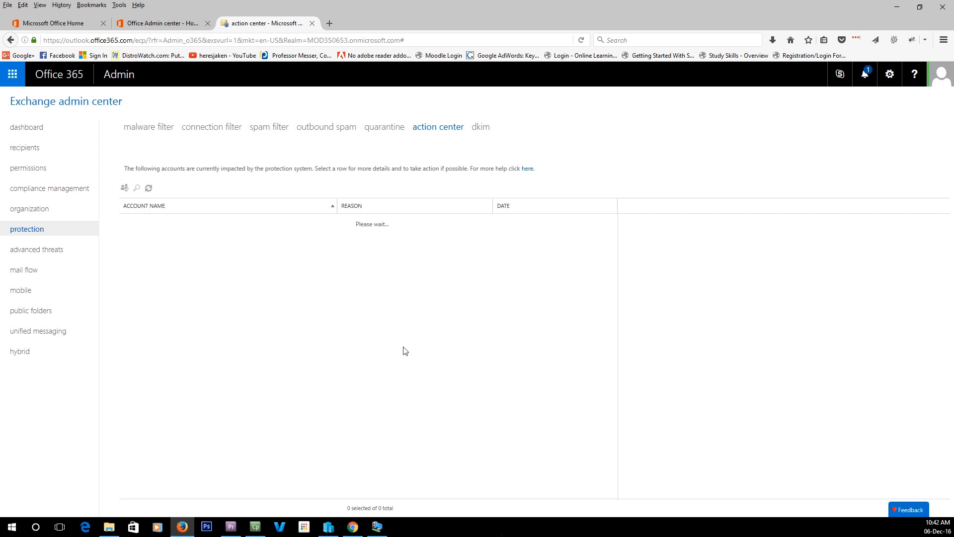
mouse_move(233, 176)
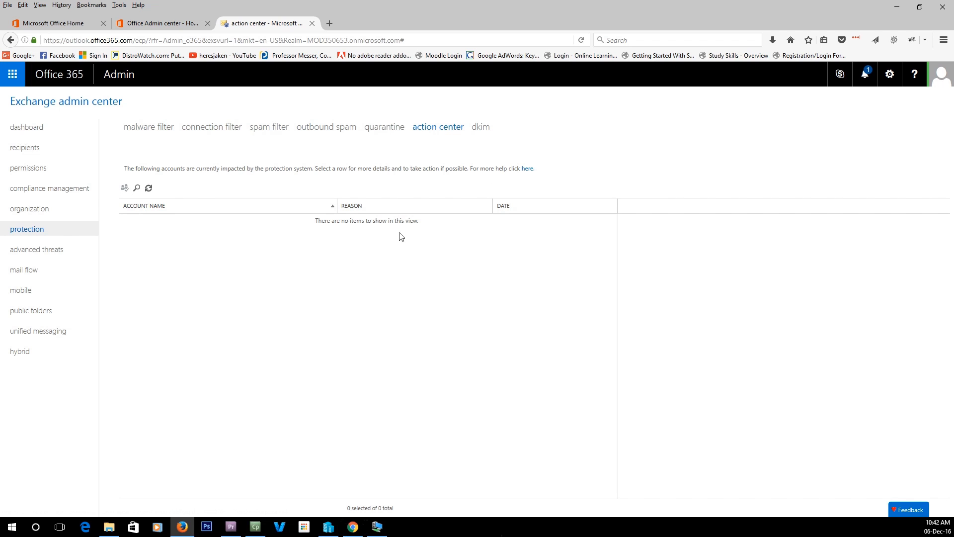
mouse_move(452, 230)
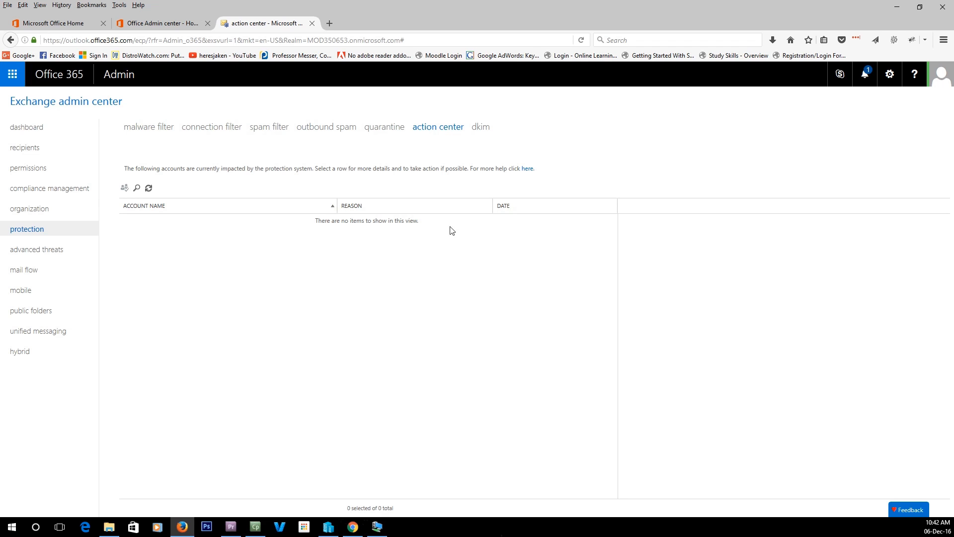
mouse_move(472, 220)
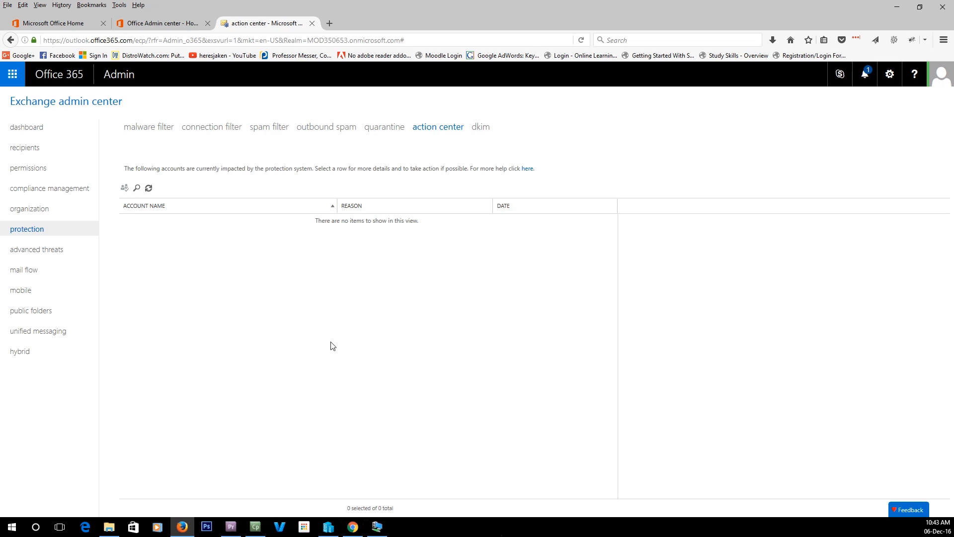
mouse_move(342, 347)
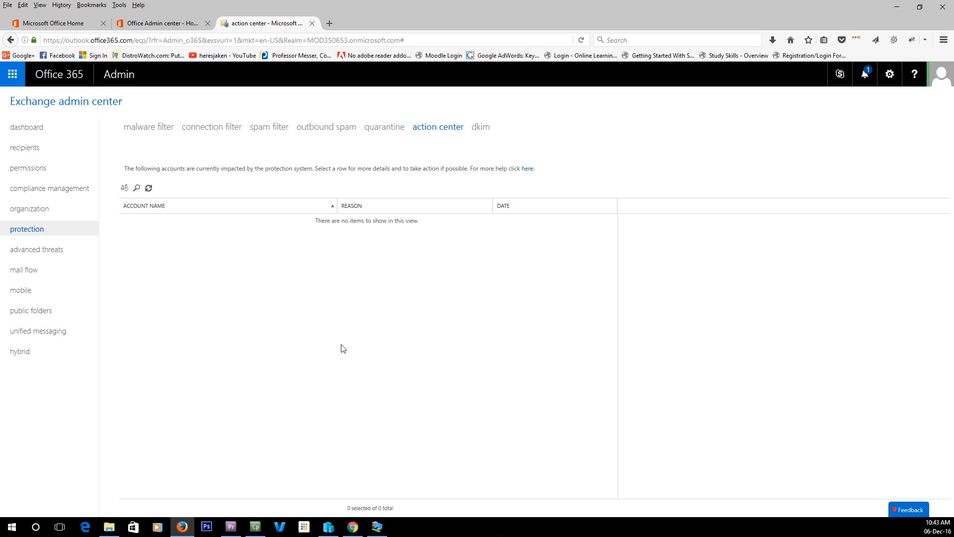
mouse_move(155, 146)
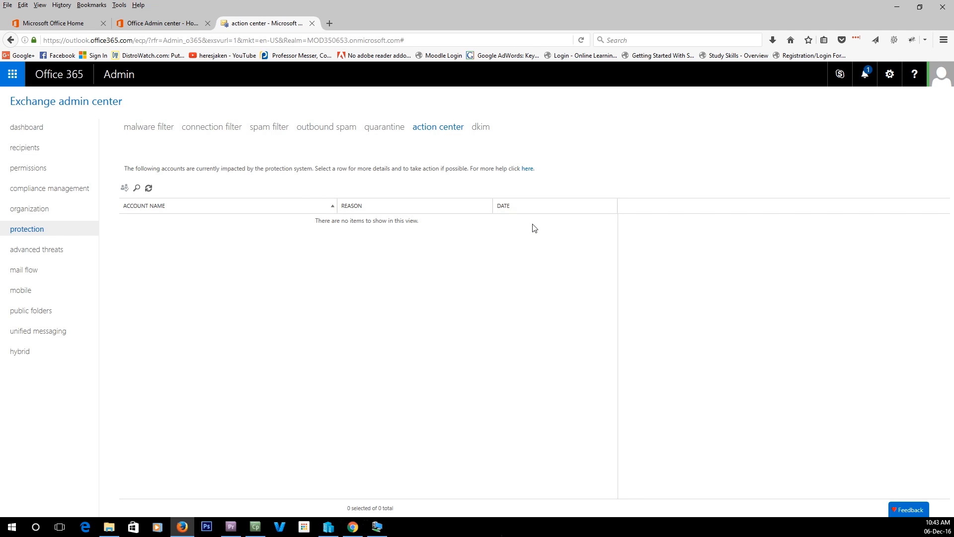
mouse_move(328, 157)
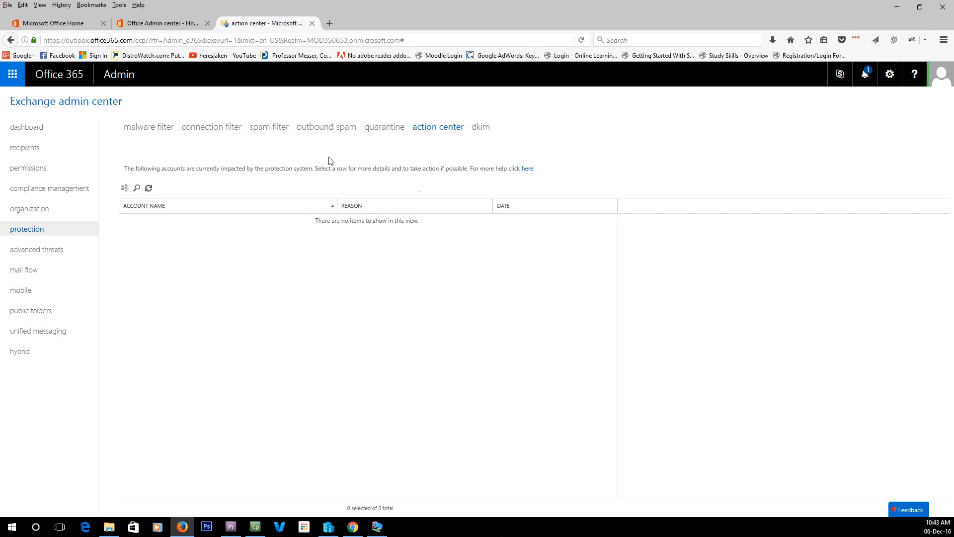
mouse_move(385, 127)
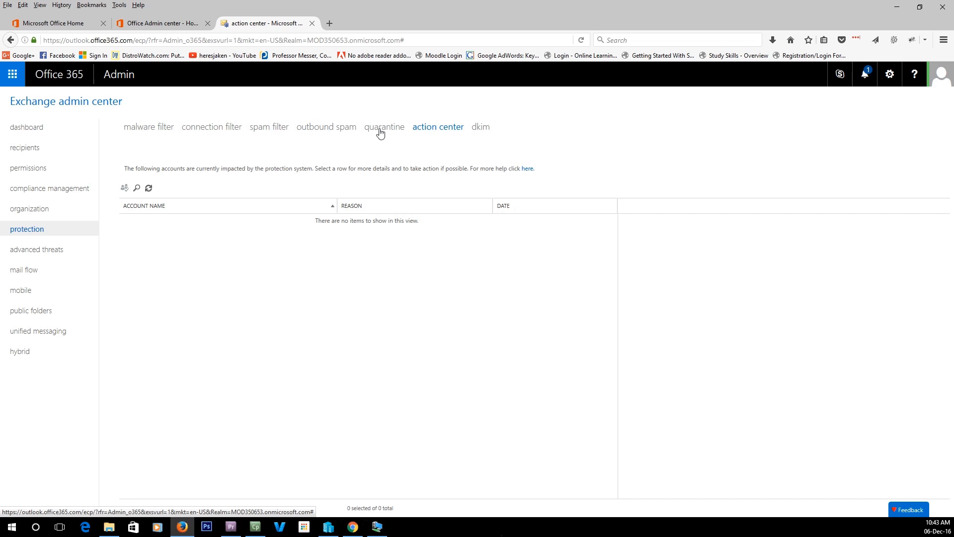